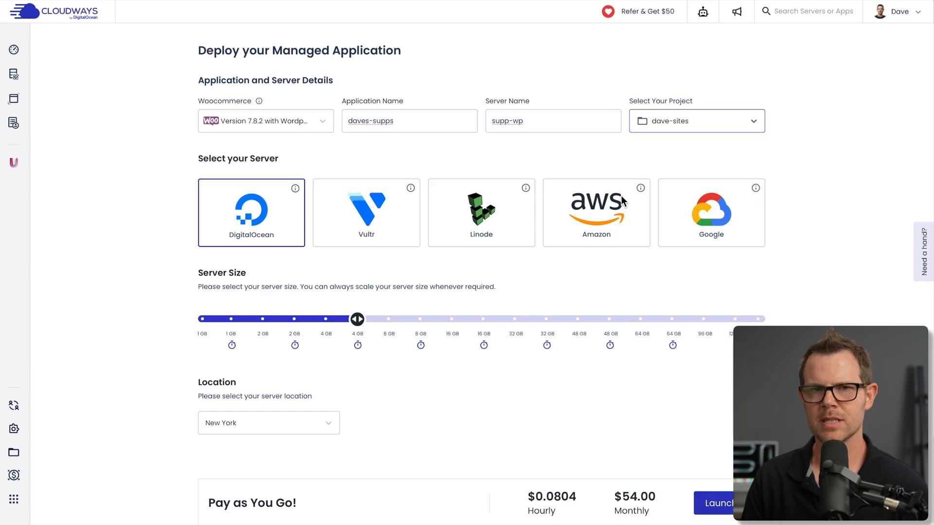
{"action": "mouse_move", "coordinate": [489, 120]}
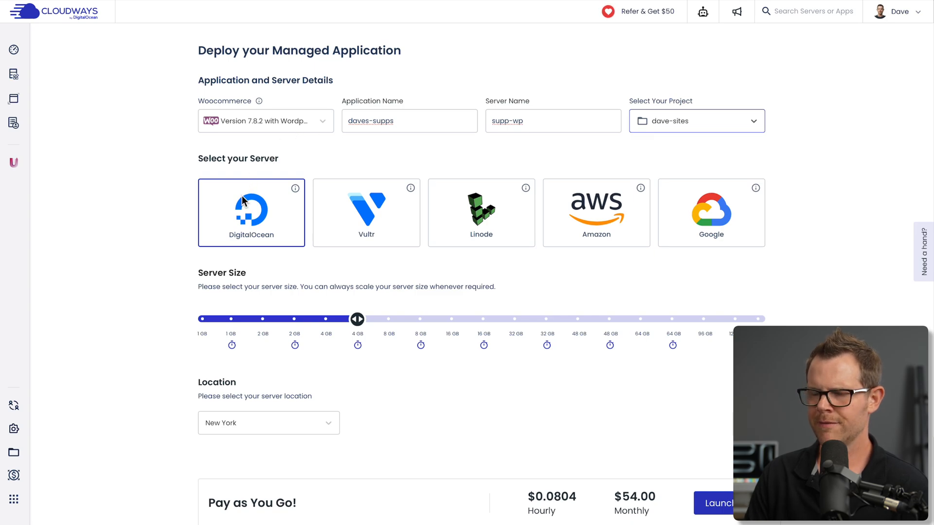
{"action": "mouse_move", "coordinate": [357, 326]}
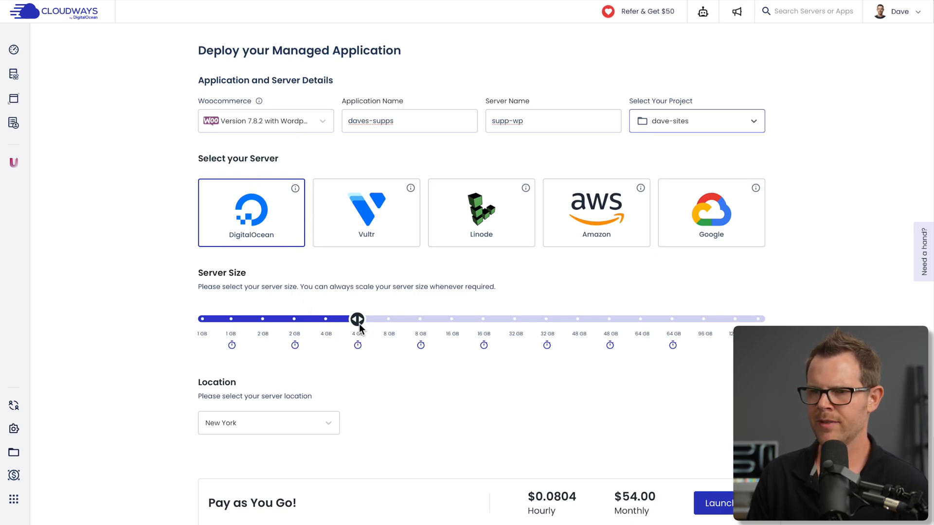
{"action": "mouse_move", "coordinate": [360, 353]}
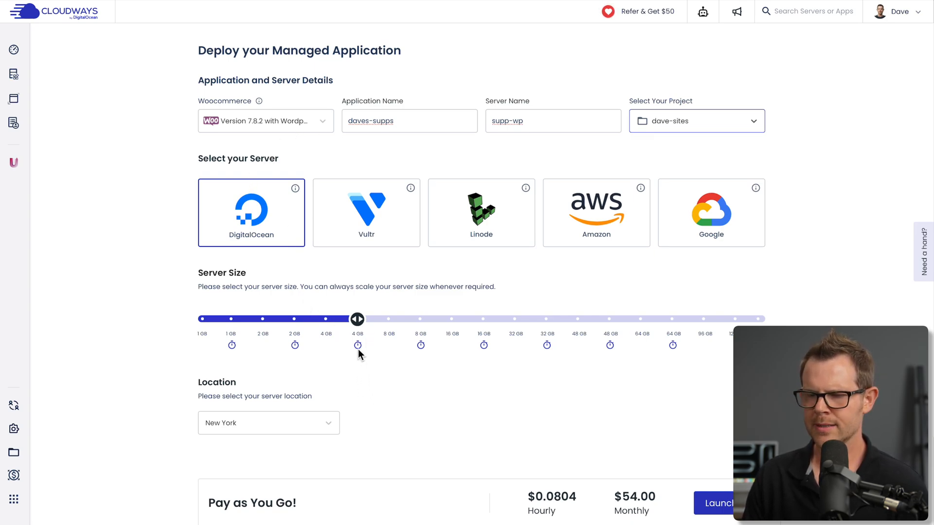
{"action": "mouse_move", "coordinate": [632, 407]}
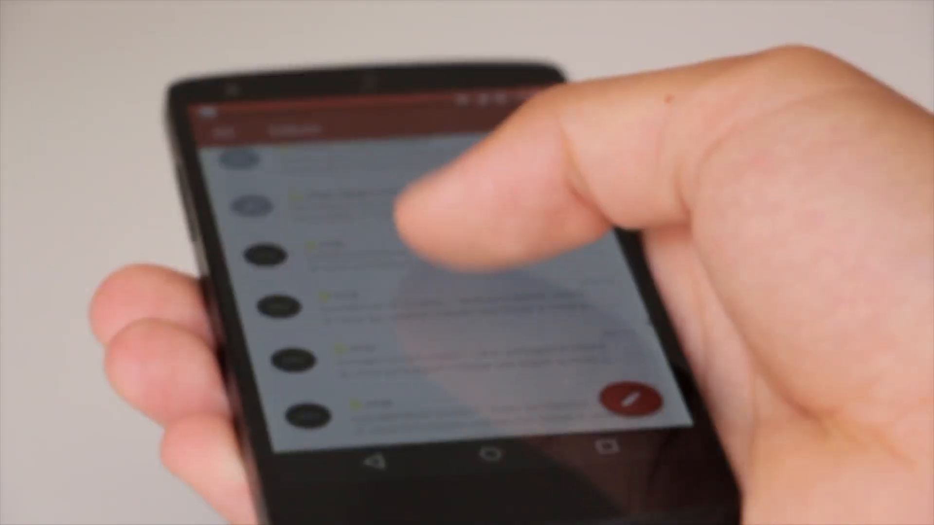
- Scroll the servers list to find supp-wp, the 4 GB DigitalOcean server in New York
{"action": "scroll", "scroll_direction": "down", "scroll_amount": 3}
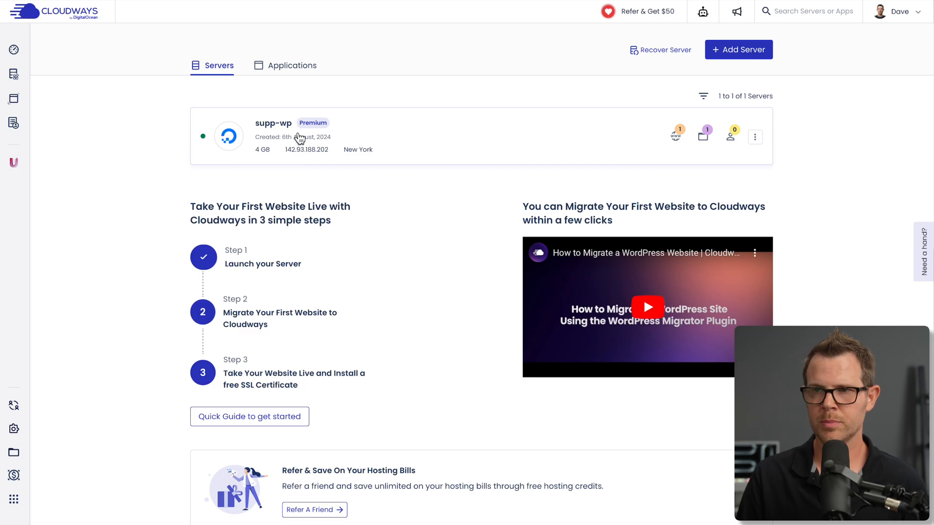
- Open the supp-wp server and go to its Add-ons catalogue
{"action": "left_click", "coordinate": [273, 123]}
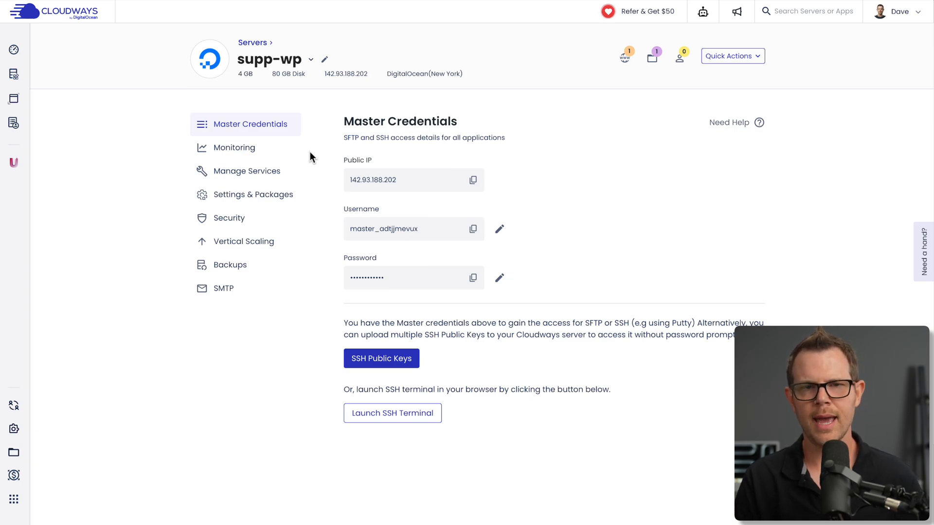
{"action": "mouse_move", "coordinate": [429, 188]}
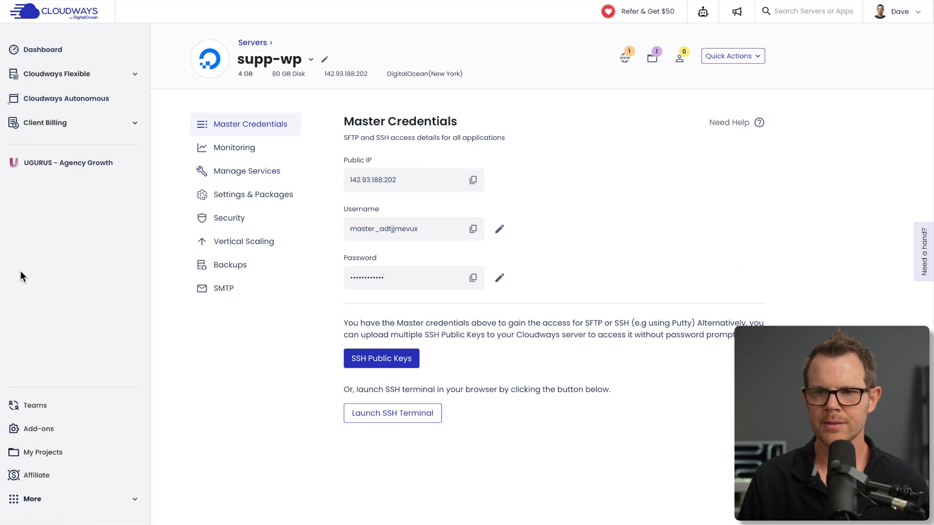
{"action": "left_click", "coordinate": [38, 429]}
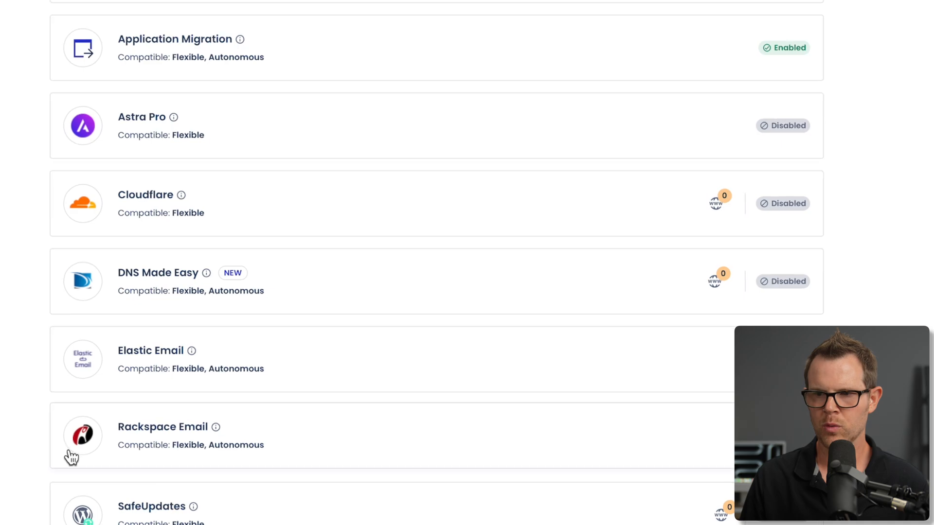
{"action": "mouse_move", "coordinate": [60, 408]}
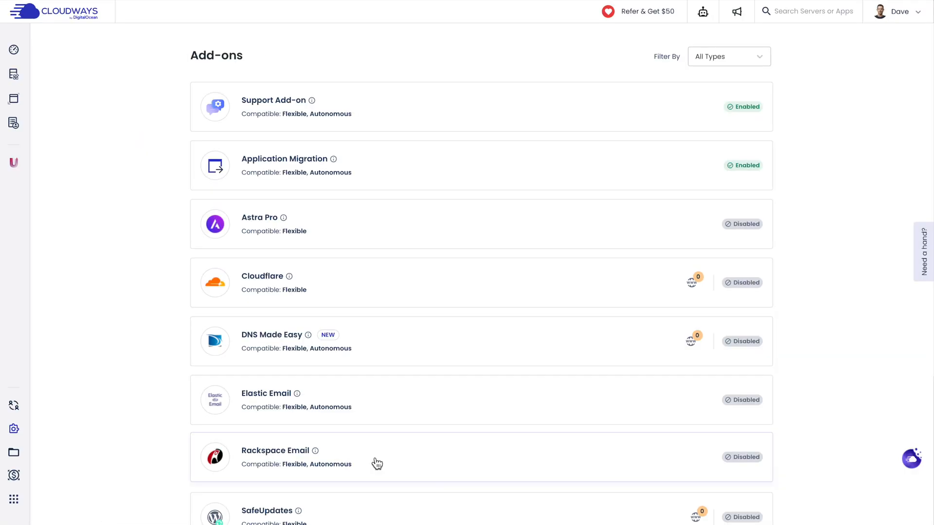
- Open the Rackspace Email add-on, priced from $1.00 per mailbox per month
{"action": "left_click", "coordinate": [275, 451]}
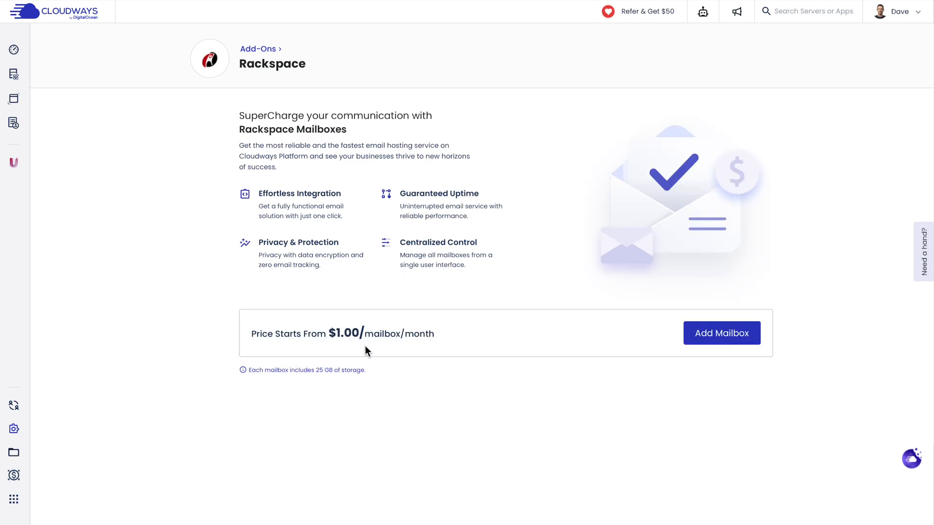
{"action": "mouse_move", "coordinate": [376, 348]}
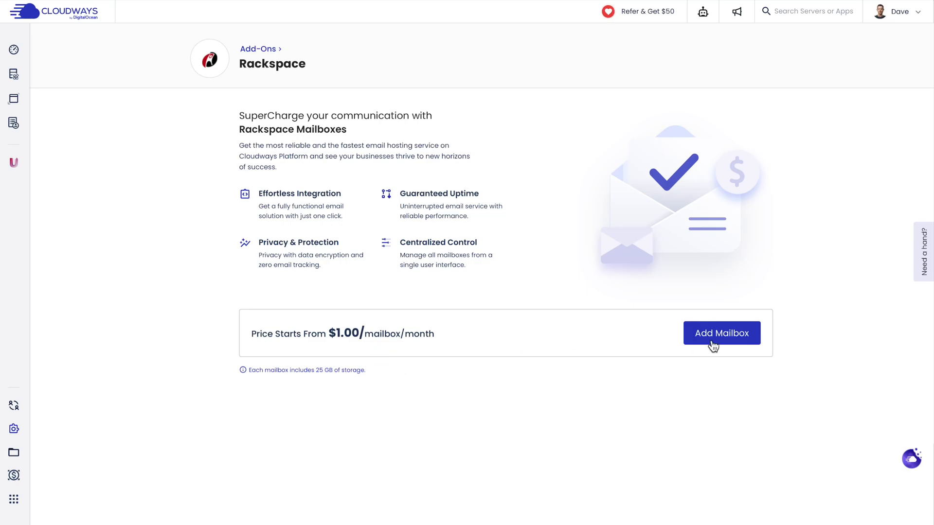
- Add a Rackspace mailbox starting 'da' with the suggested strong password and save
{"action": "left_click", "coordinate": [722, 332]}
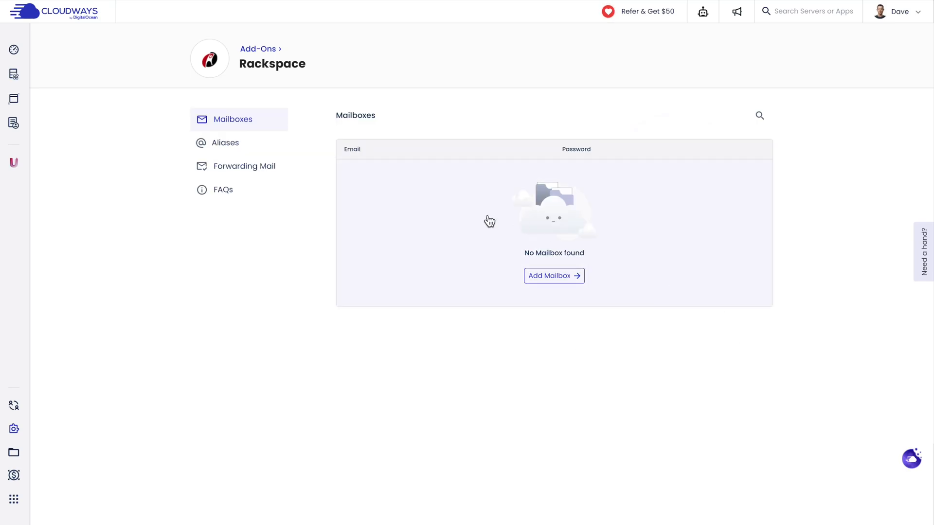
{"action": "left_click", "coordinate": [554, 275]}
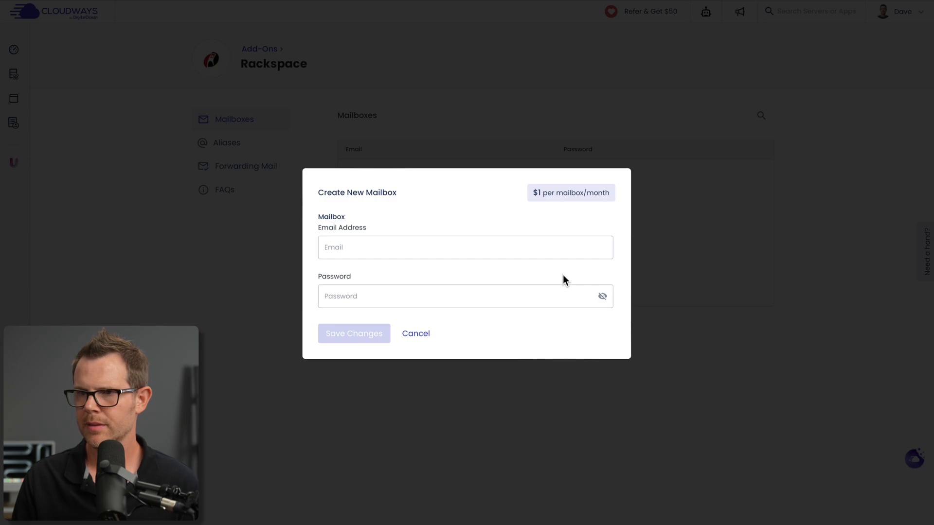
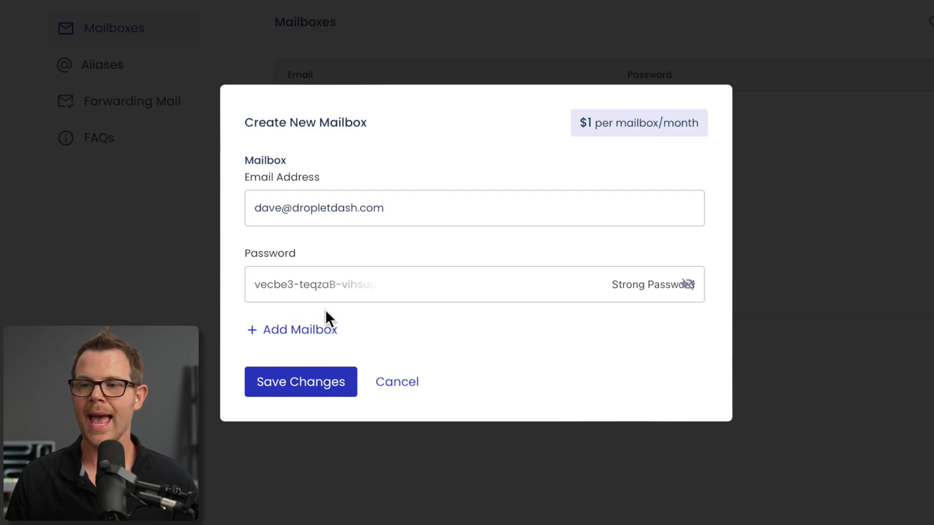
{"action": "left_click", "coordinate": [299, 329]}
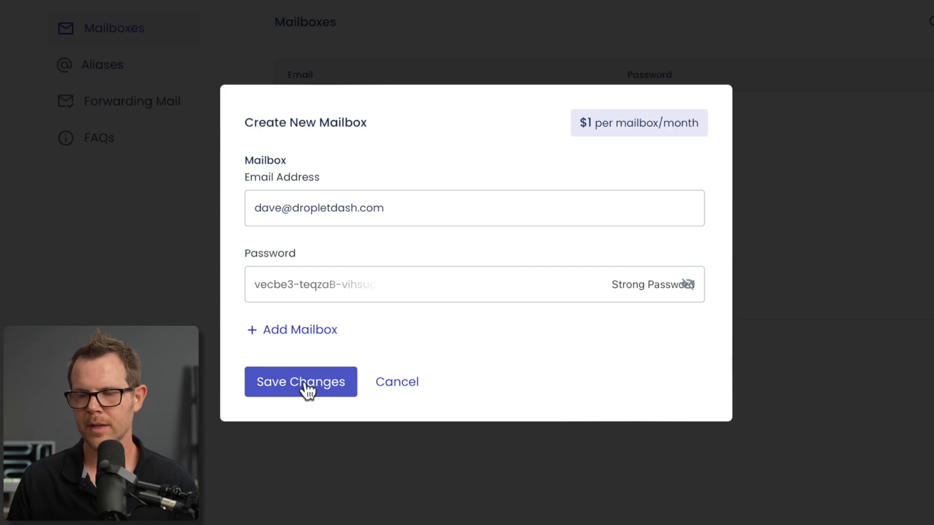
{"action": "left_click", "coordinate": [300, 382]}
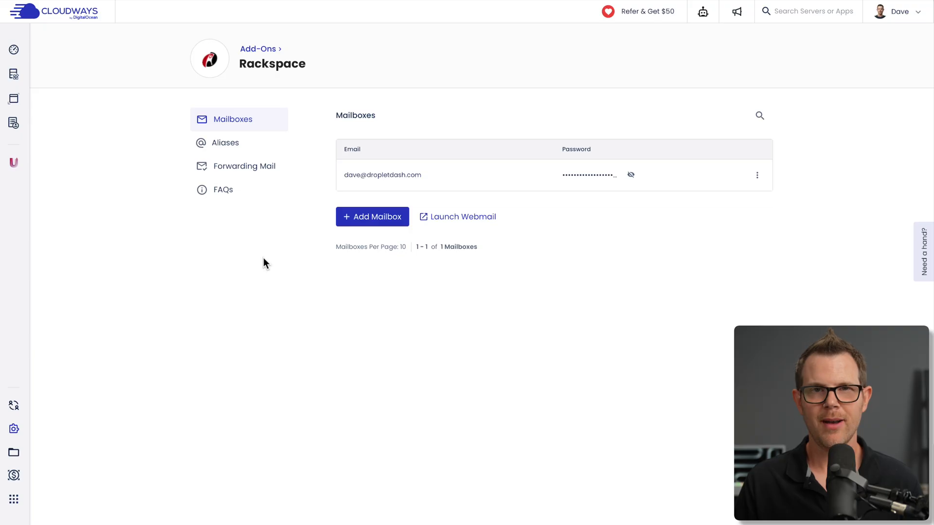
{"action": "mouse_move", "coordinate": [268, 263]}
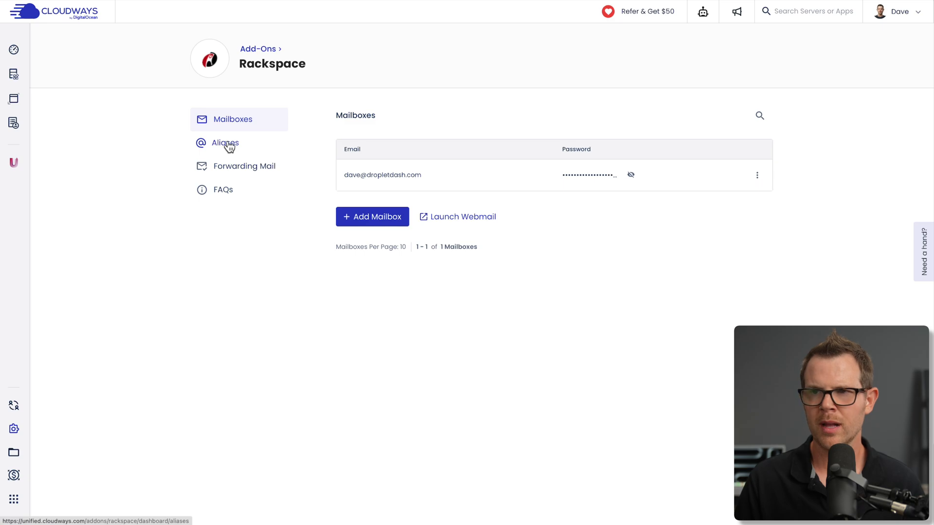
- Check the Rackspace Aliases page, then the empty Mail Forwarding list
{"action": "left_click", "coordinate": [225, 143]}
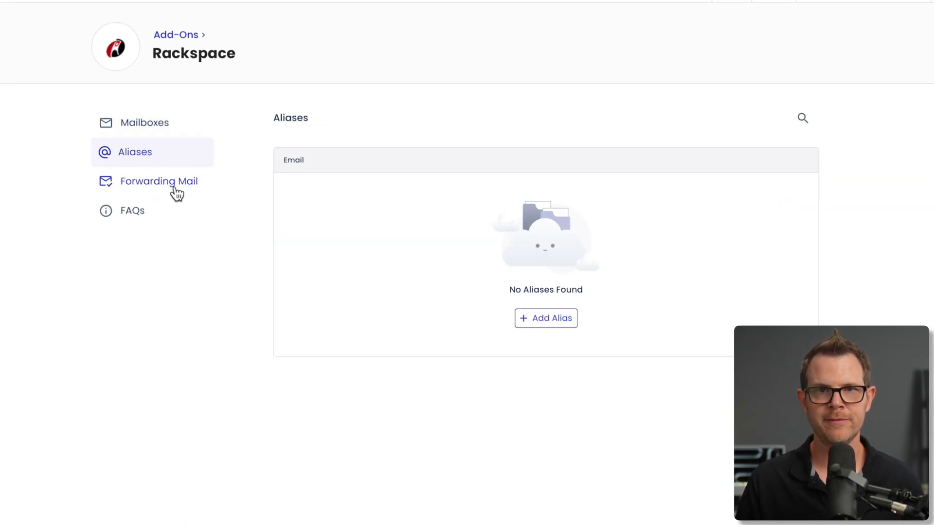
{"action": "mouse_move", "coordinate": [135, 152]}
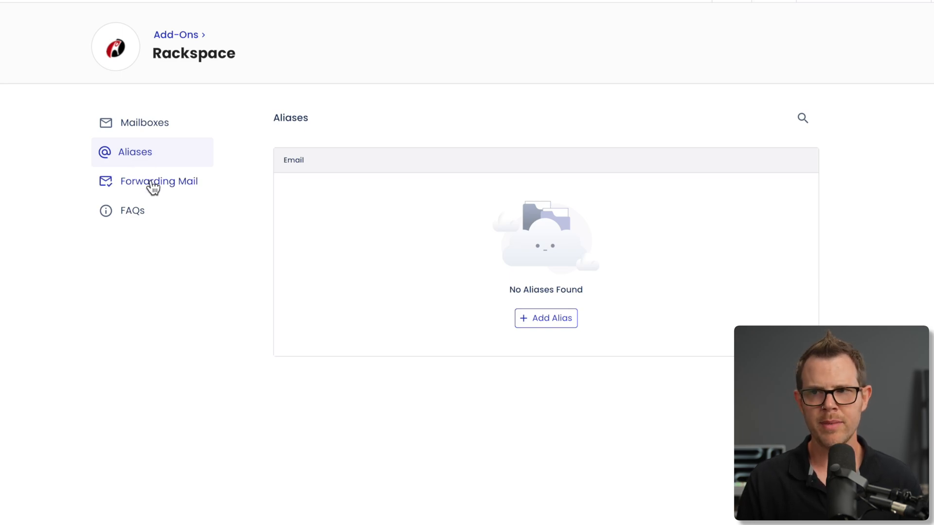
{"action": "left_click", "coordinate": [159, 180]}
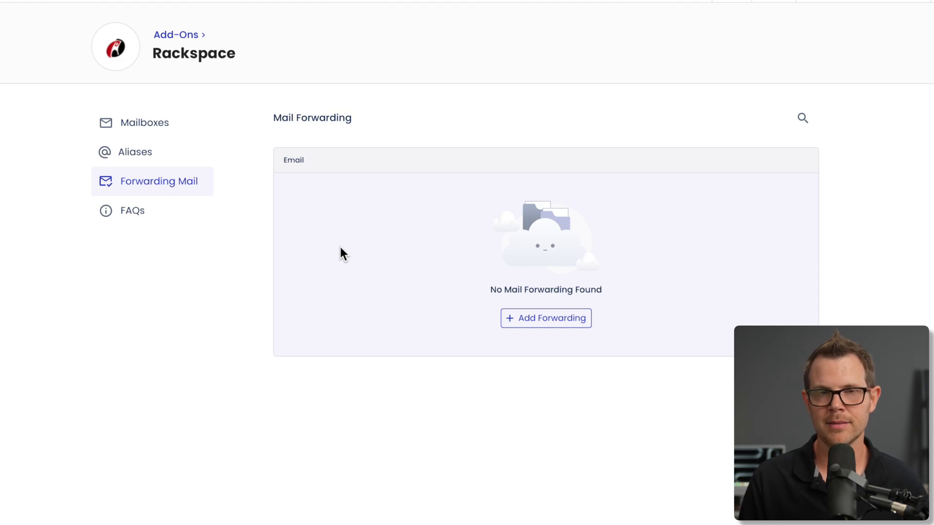
{"action": "mouse_move", "coordinate": [405, 327]}
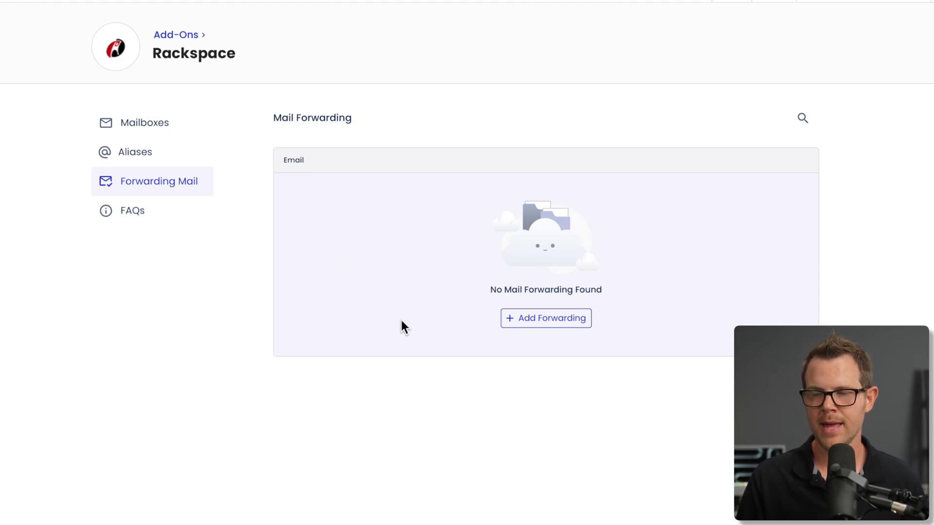
- Log into the new mailbox's webmail and browse its calendar and notes sections
{"action": "left_click", "coordinate": [145, 122]}
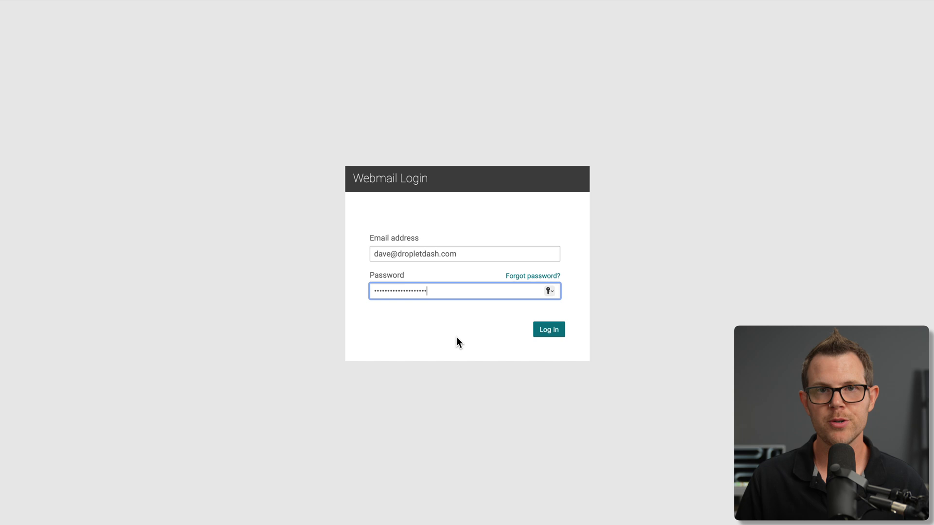
{"action": "mouse_move", "coordinate": [458, 345]}
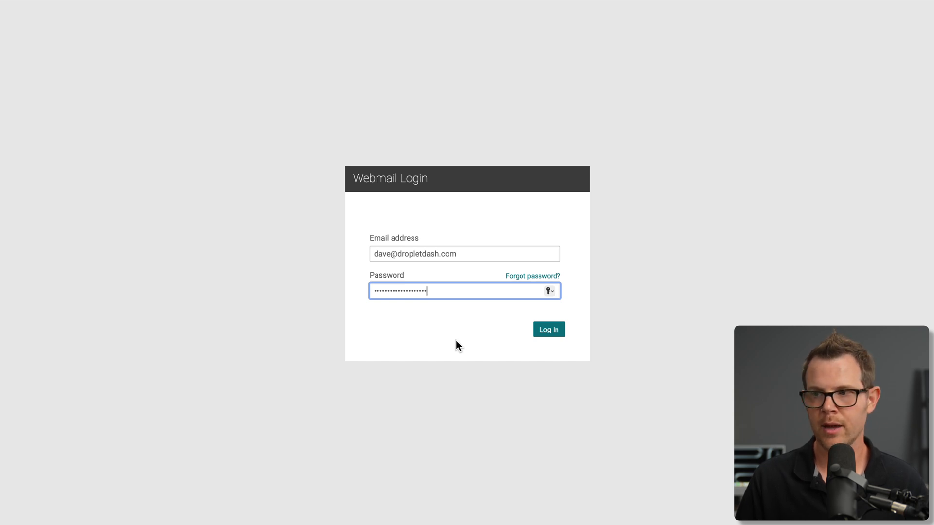
{"action": "left_click", "coordinate": [547, 329]}
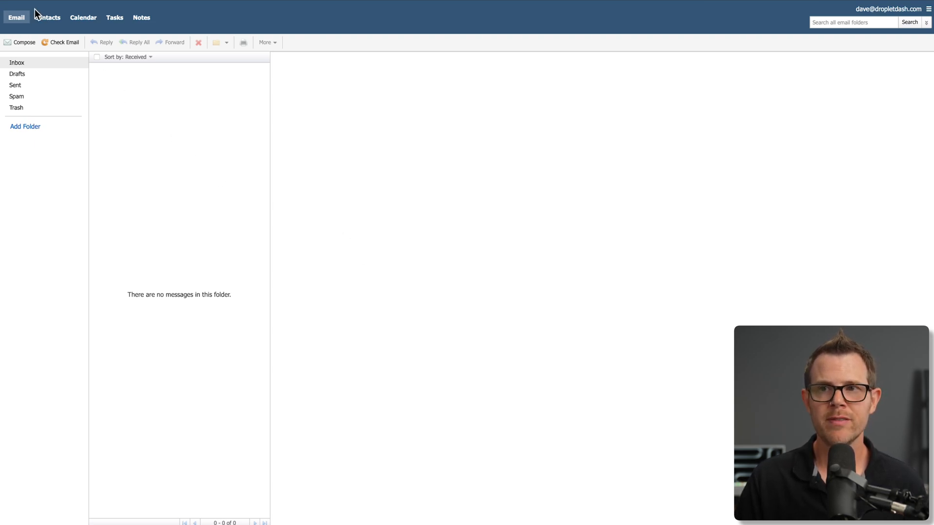
{"action": "left_click", "coordinate": [83, 17]}
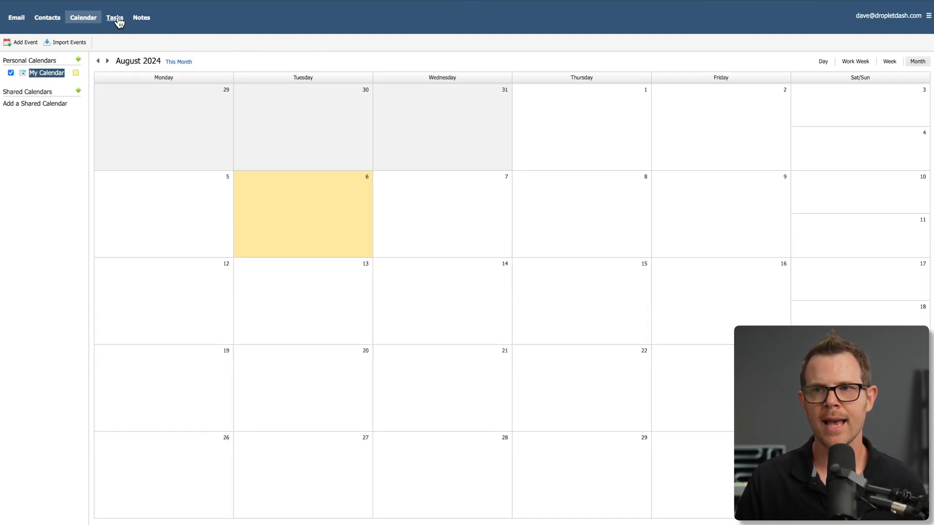
{"action": "left_click", "coordinate": [141, 17]}
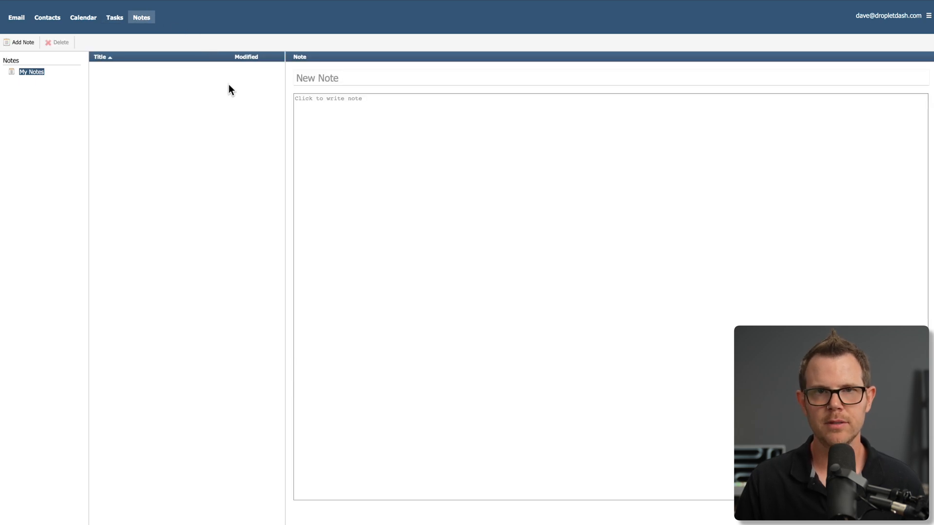
{"action": "mouse_move", "coordinate": [291, 148]}
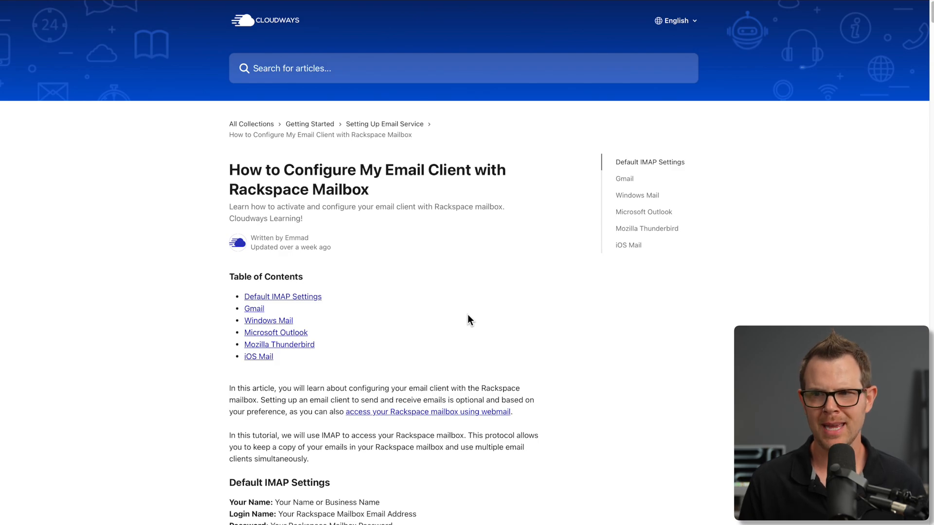
- Scroll the Rackspace mailbox article down to the Gmail SMTP server and port steps
{"action": "scroll", "scroll_direction": "down", "scroll_amount": 3}
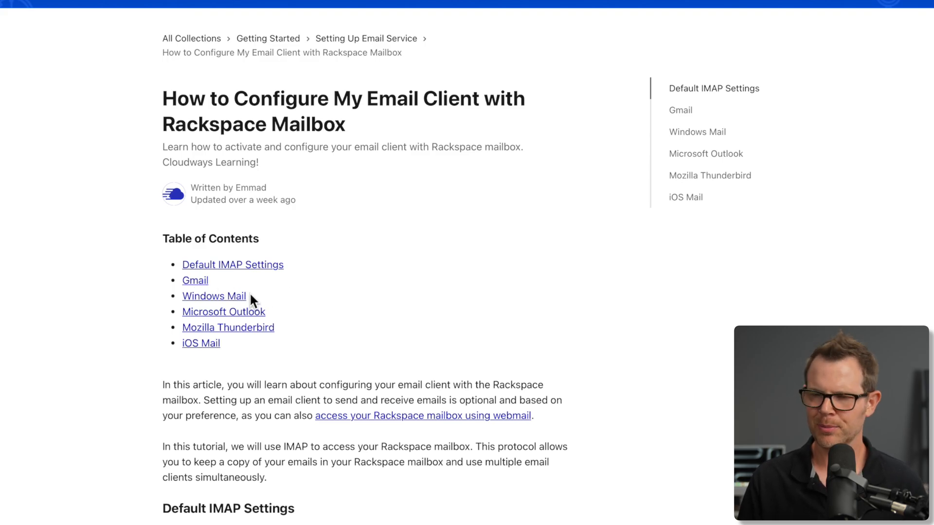
{"action": "mouse_move", "coordinate": [287, 300]}
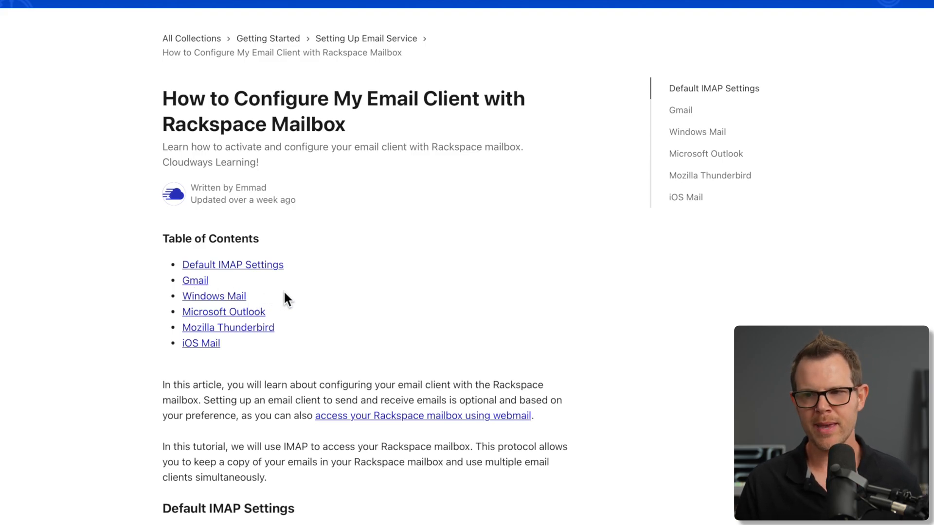
{"action": "mouse_move", "coordinate": [296, 326]}
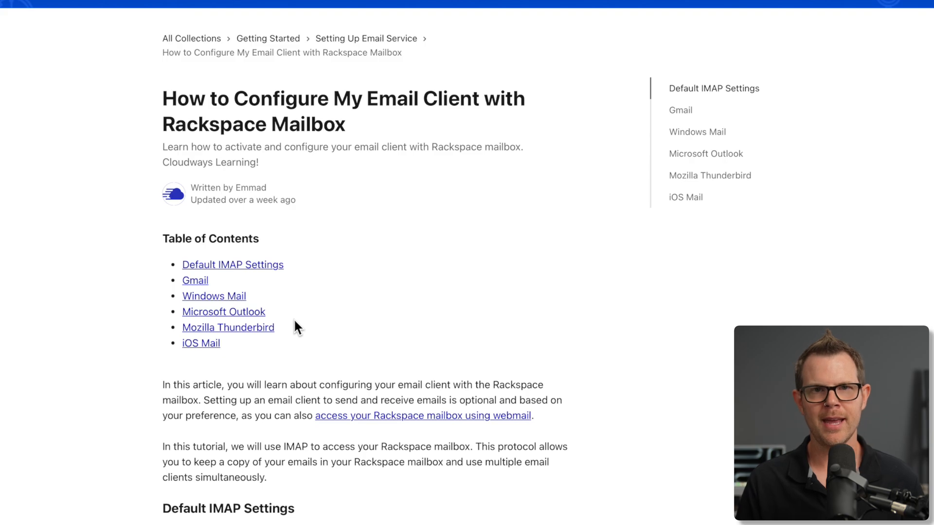
{"action": "mouse_move", "coordinate": [238, 352]}
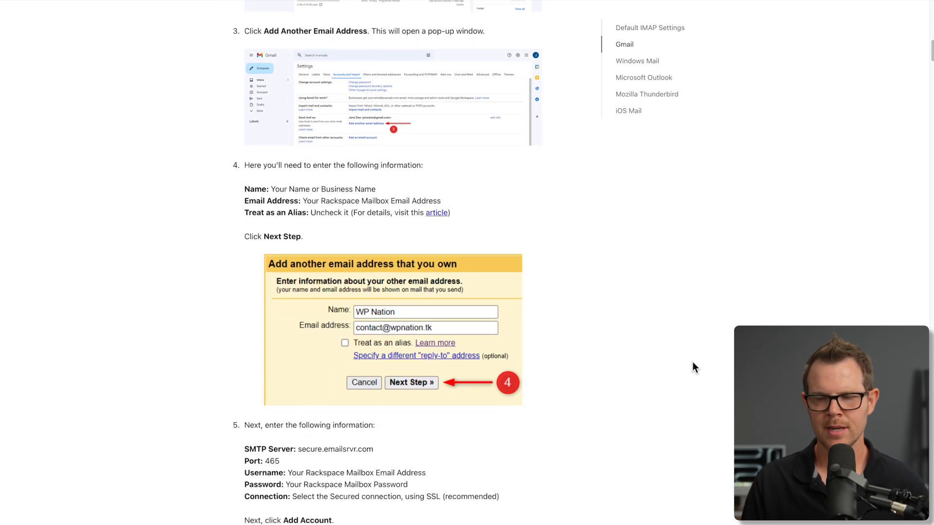
{"action": "scroll", "scroll_direction": "down", "scroll_amount": 3}
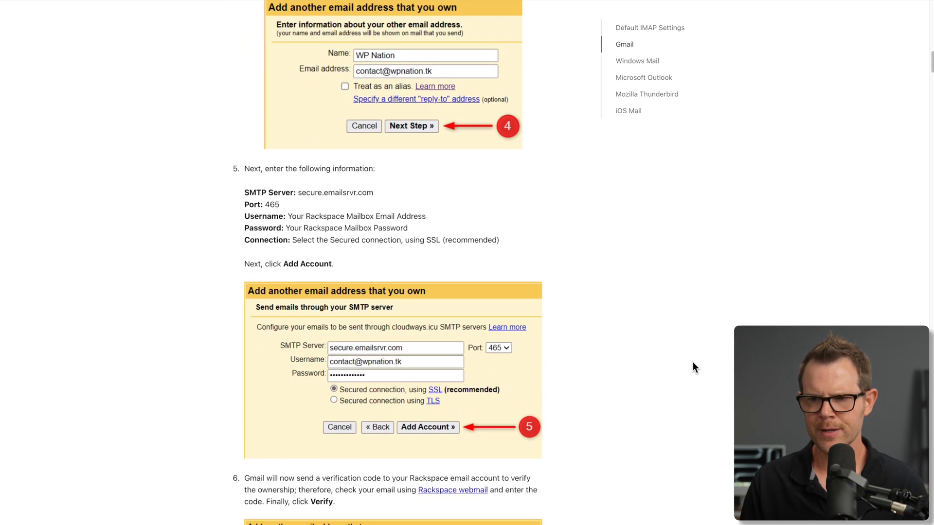
{"action": "scroll", "scroll_direction": "down", "scroll_amount": 3}
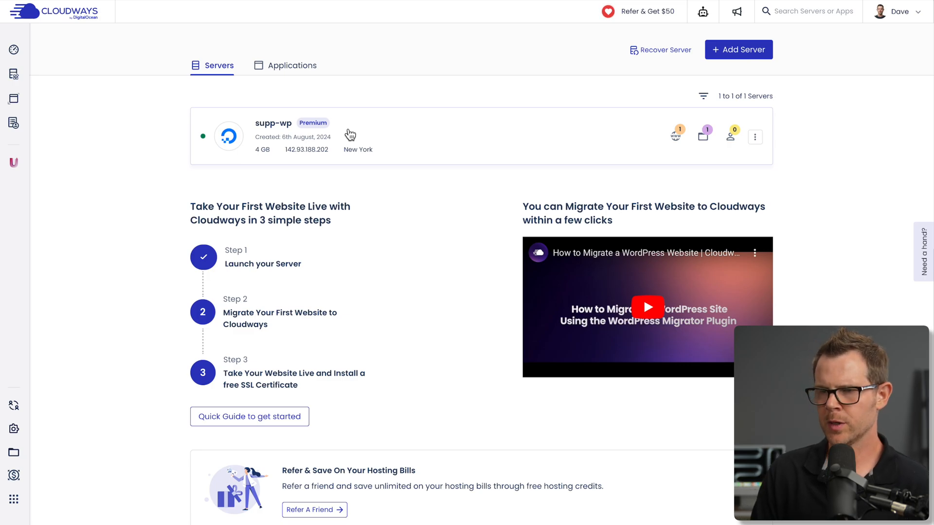
- Open the supp-wp server's Master Credentials page from the Servers list
{"action": "left_click", "coordinate": [273, 123]}
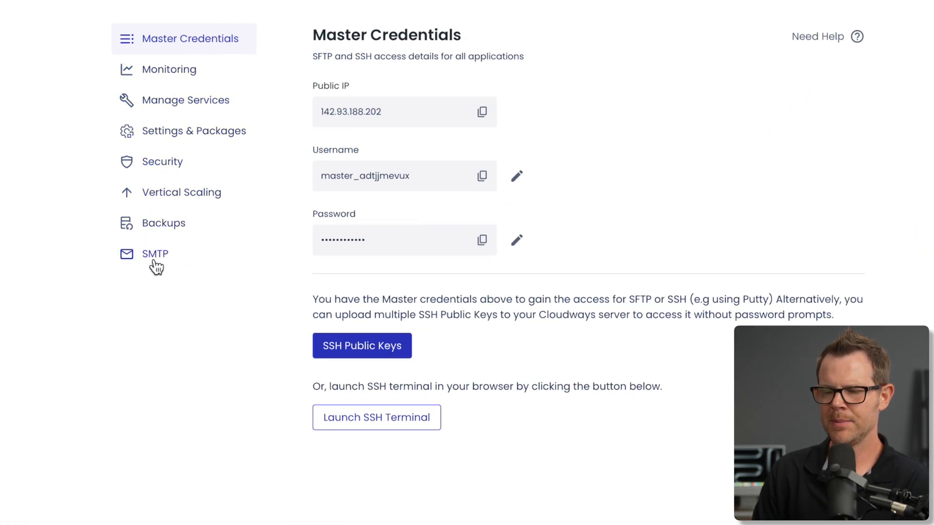
- Open the SMTP settings and view the Your Own SMTP and Elastic Email options
{"action": "left_click", "coordinate": [155, 254]}
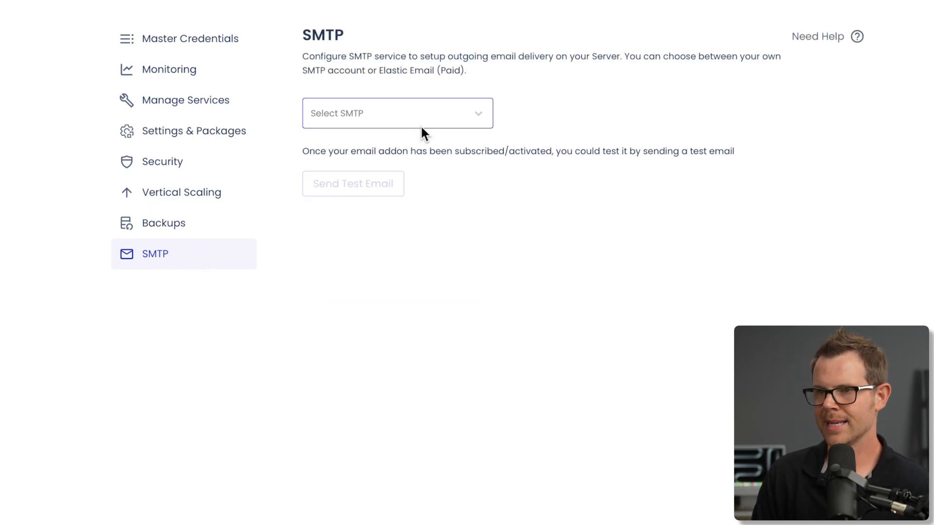
{"action": "left_click", "coordinate": [398, 114]}
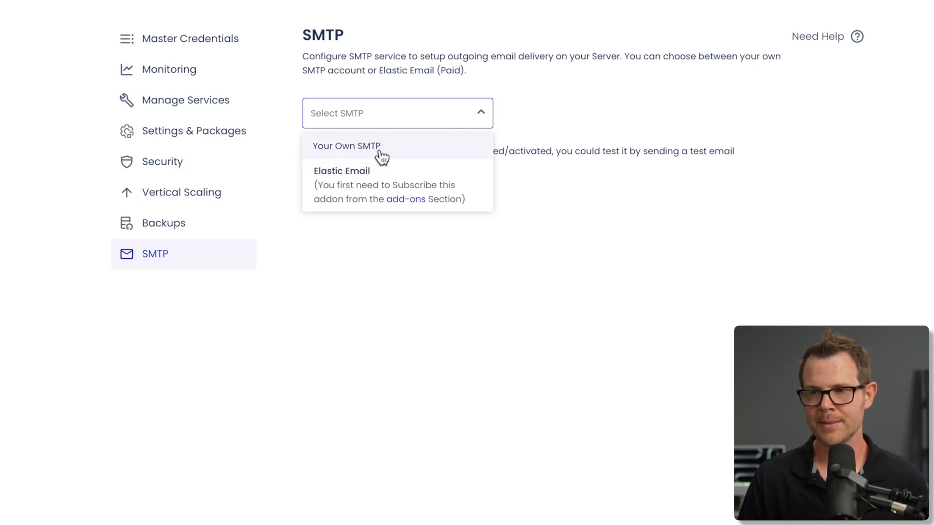
{"action": "mouse_move", "coordinate": [363, 199]}
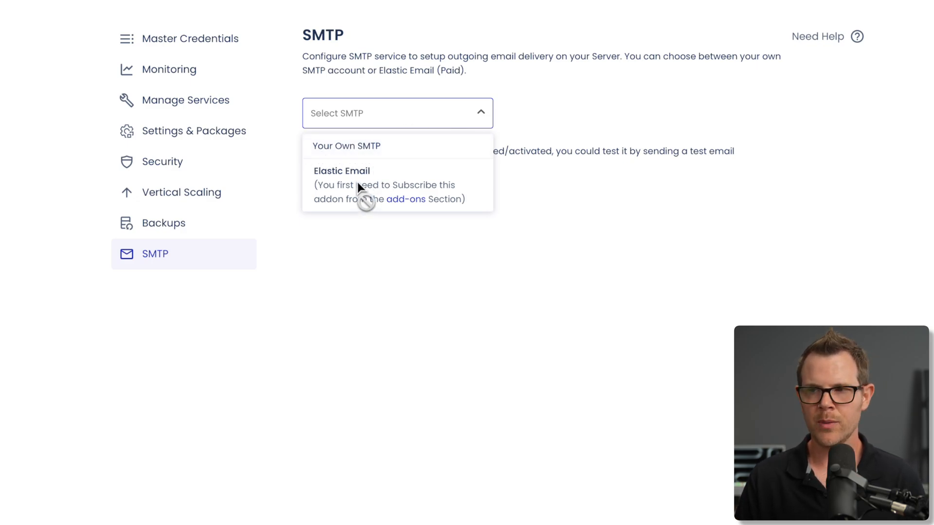
{"action": "mouse_move", "coordinate": [338, 187]}
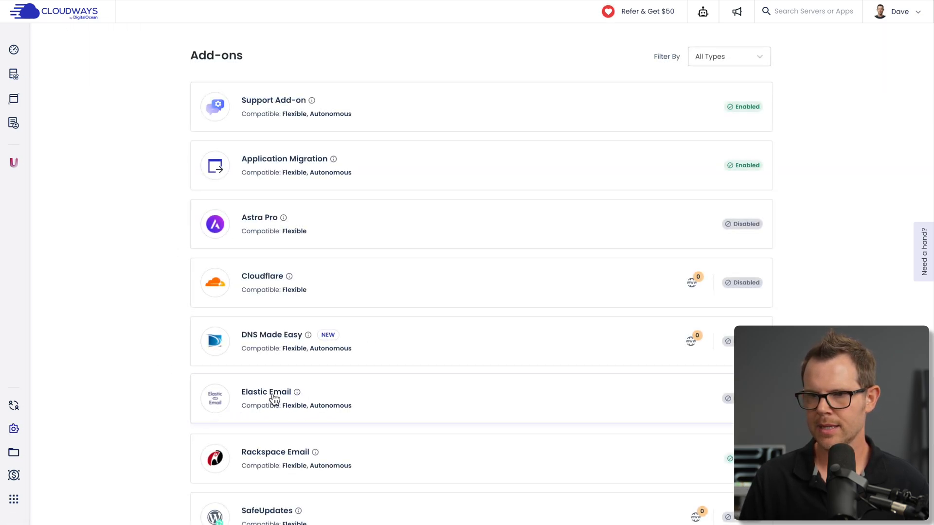
- Subscribe to Elastic Email on the 1000 Emails ($0.10/Month) plan and close the dialog
{"action": "left_click", "coordinate": [266, 392]}
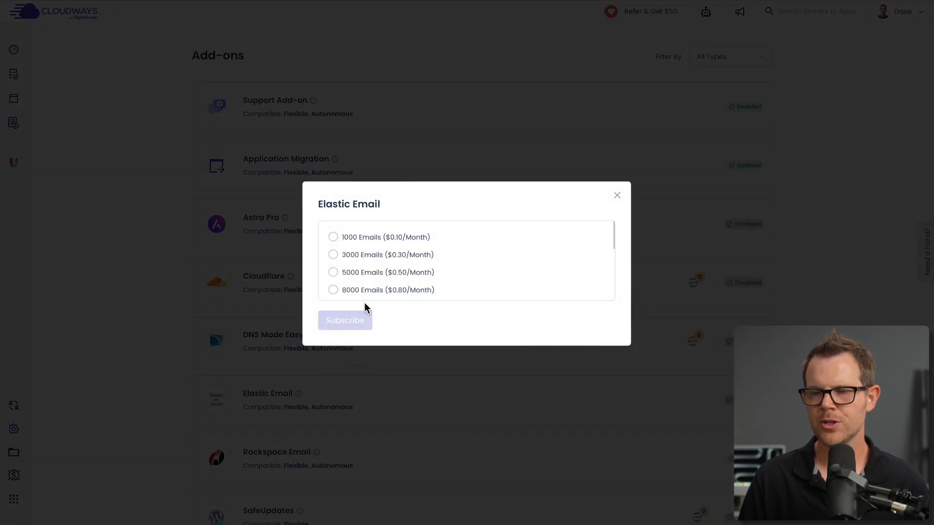
{"action": "mouse_move", "coordinate": [399, 244]}
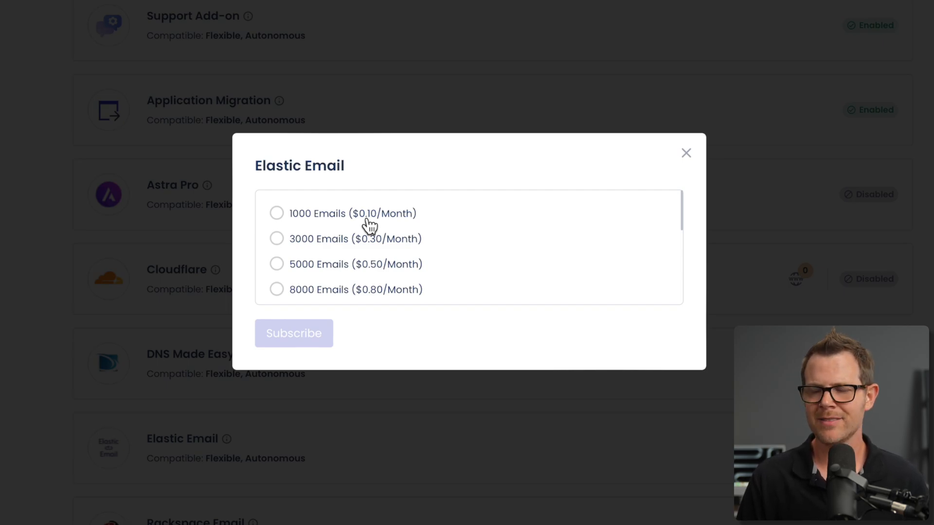
{"action": "scroll", "scroll_direction": "down", "scroll_amount": 3}
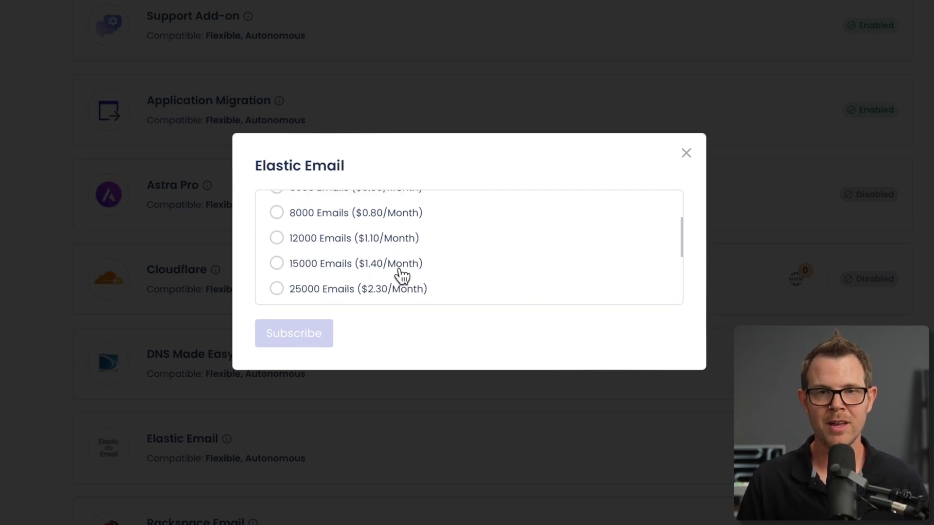
{"action": "mouse_move", "coordinate": [397, 279]}
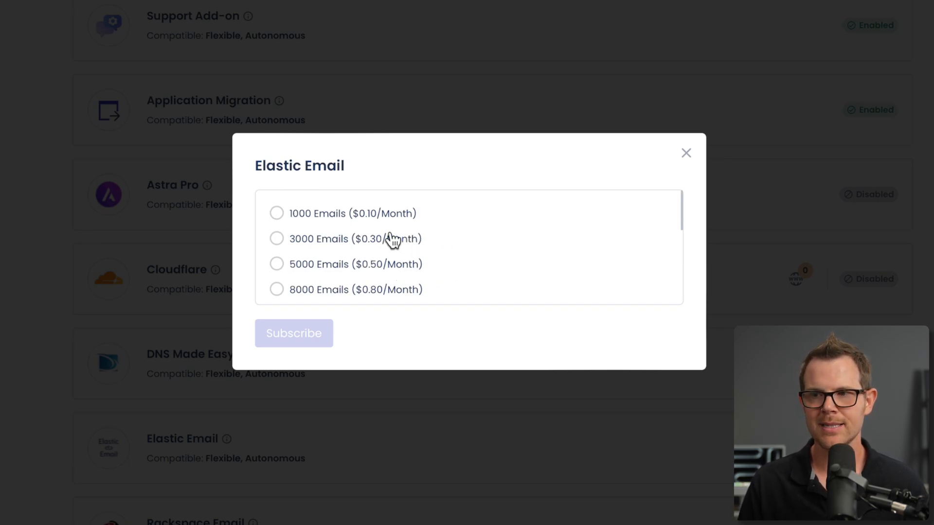
{"action": "mouse_move", "coordinate": [386, 228]}
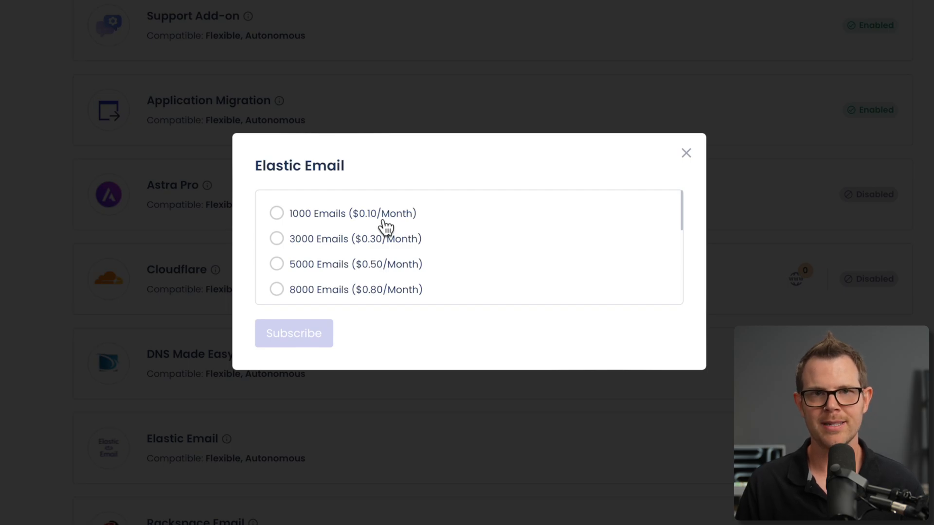
{"action": "left_click", "coordinate": [276, 213]}
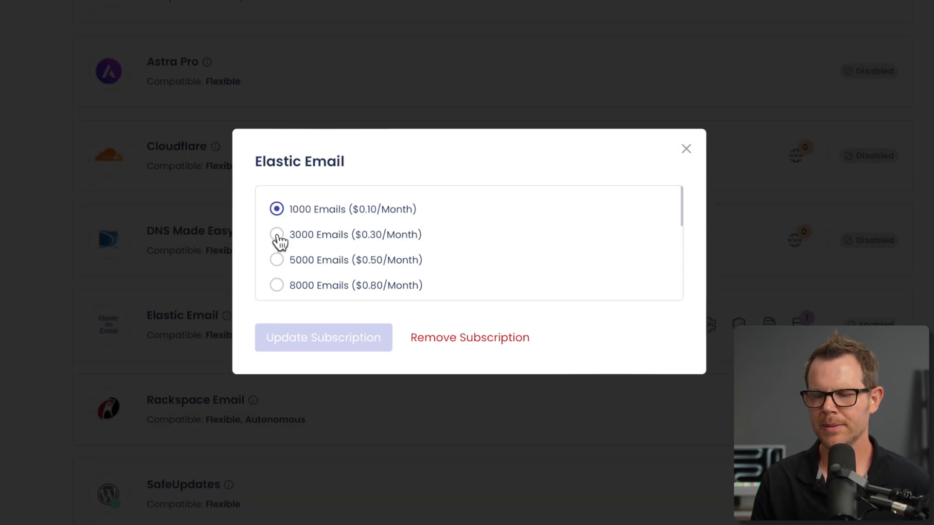
{"action": "mouse_move", "coordinate": [351, 225]}
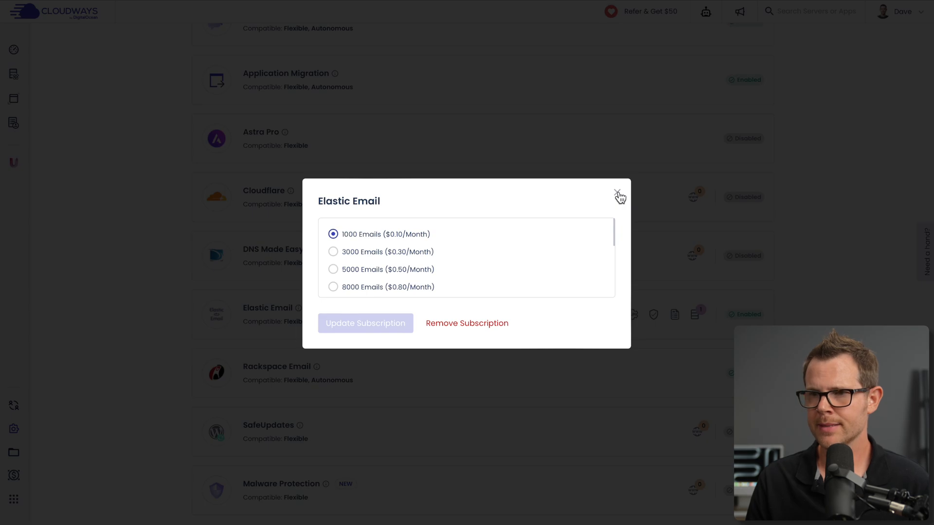
{"action": "left_click", "coordinate": [620, 196]}
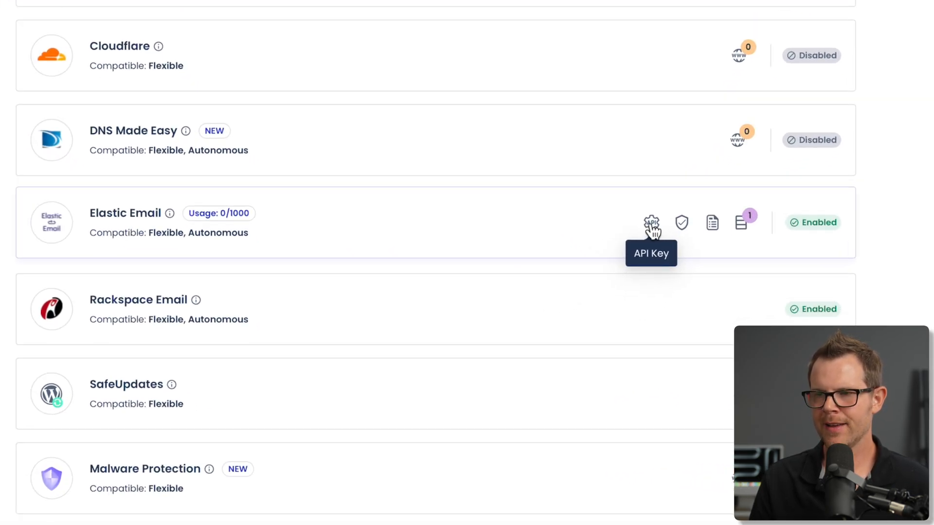
- Open the Elastic Email Verify Domain form from the add-on's row of icons
{"action": "left_click", "coordinate": [651, 222]}
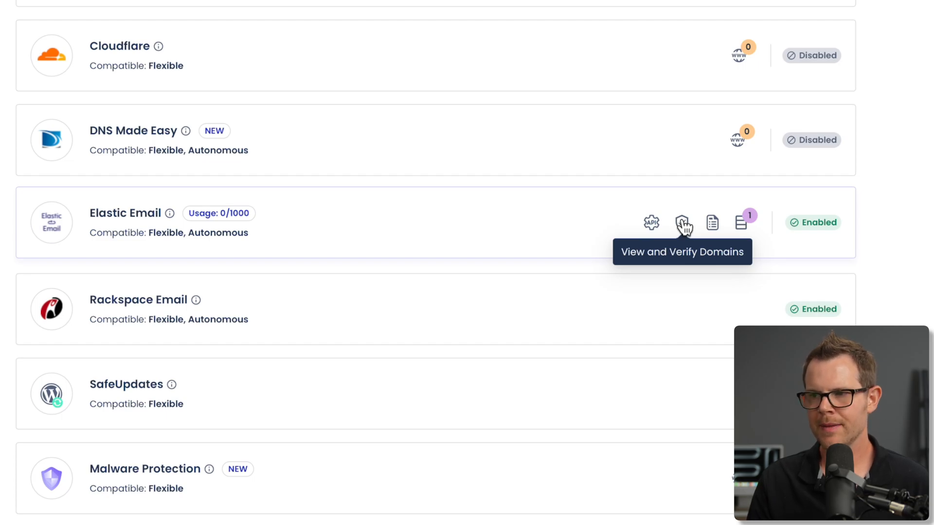
{"action": "left_click", "coordinate": [682, 222]}
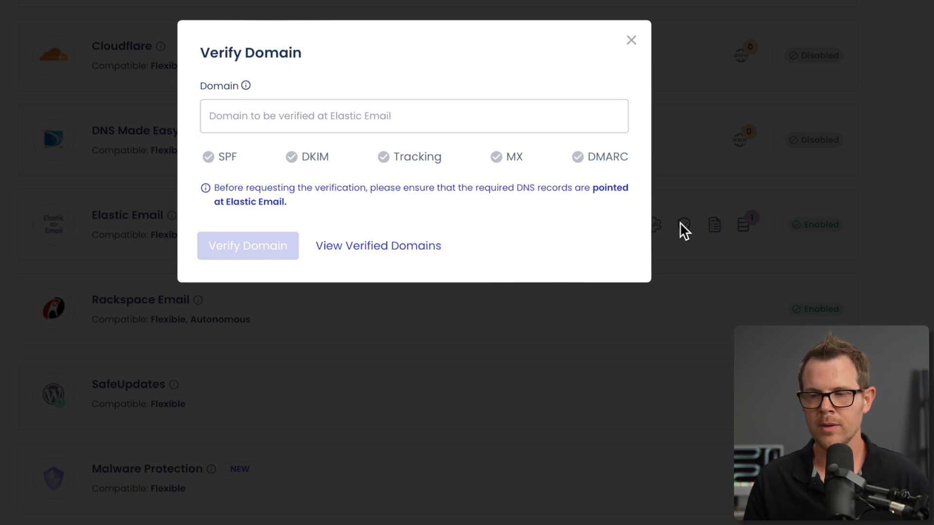
{"action": "mouse_move", "coordinate": [234, 178]}
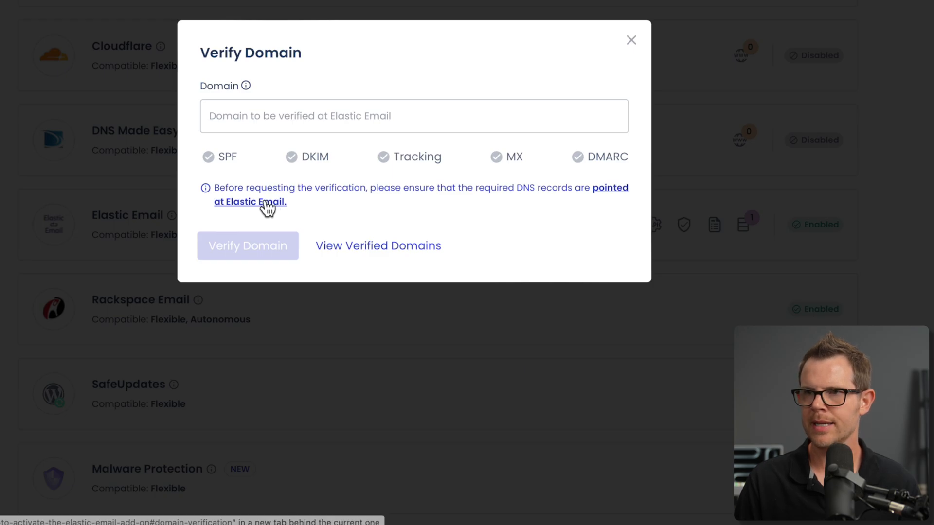
- Open the 'How to Activate the Elastic Email Add-on' help article
{"action": "left_click", "coordinate": [250, 202]}
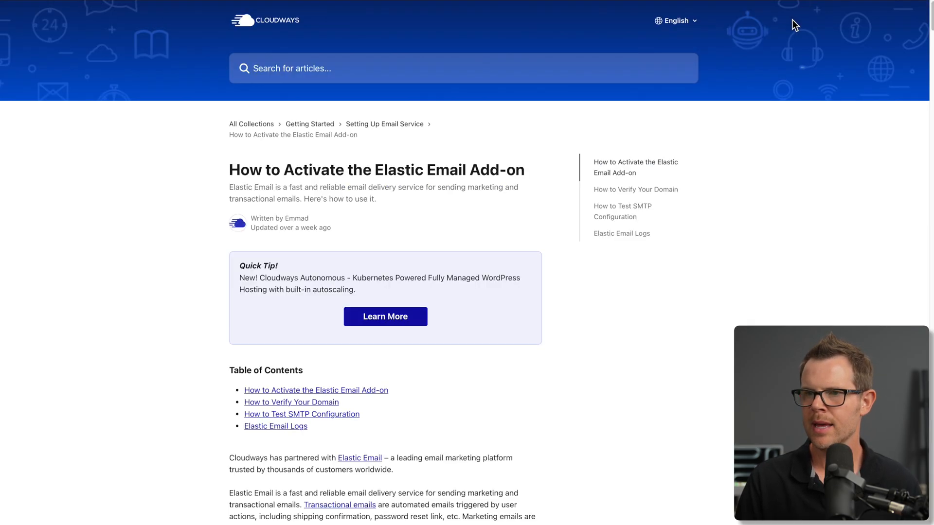
{"action": "mouse_move", "coordinate": [292, 405]}
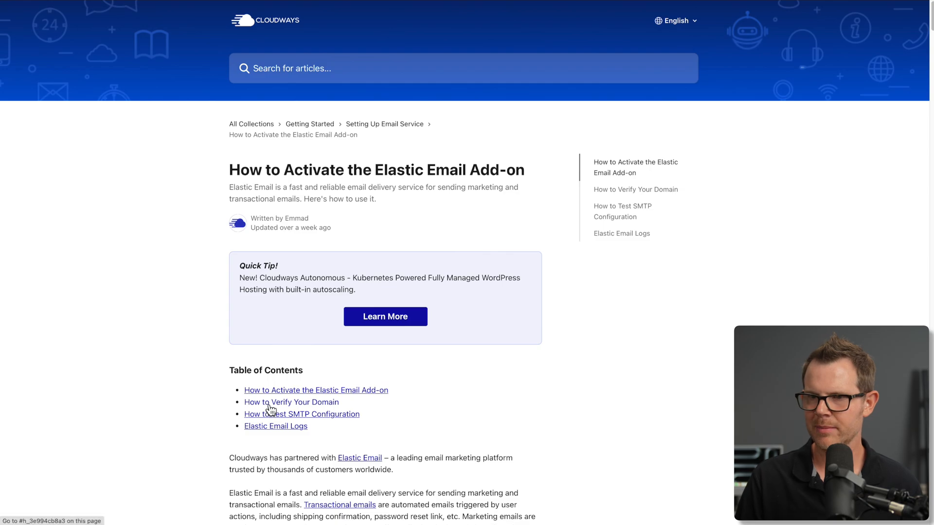
- Jump to the article's 'How to Verify Your Domain' section with the SPF values
{"action": "left_click", "coordinate": [291, 403]}
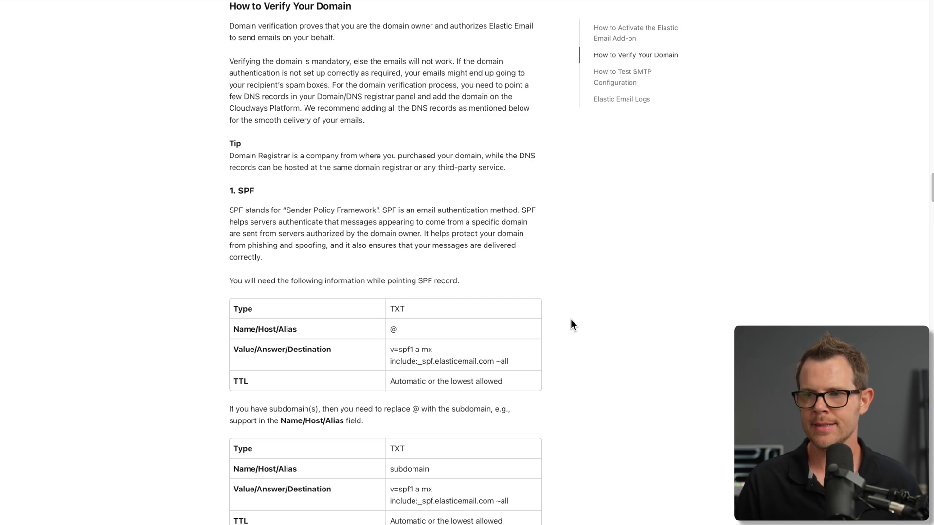
{"action": "mouse_move", "coordinate": [575, 323]}
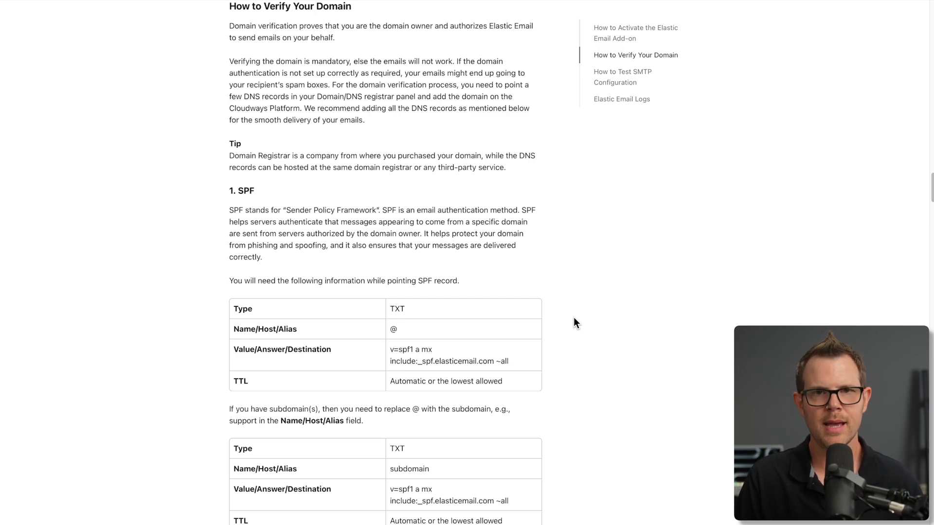
{"action": "mouse_move", "coordinate": [613, 323]}
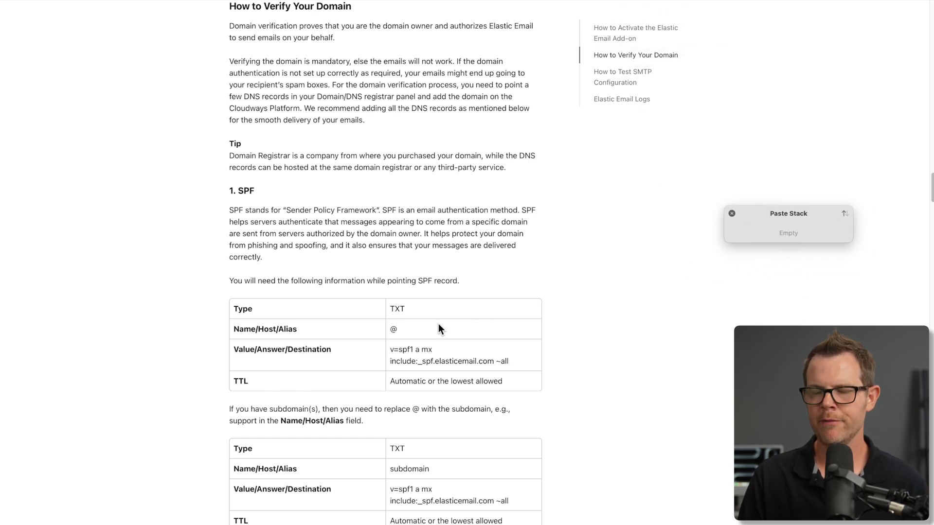
- Copy the SPF and DKIM record values from the verification guide
{"action": "double_click", "coordinate": [393, 329]}
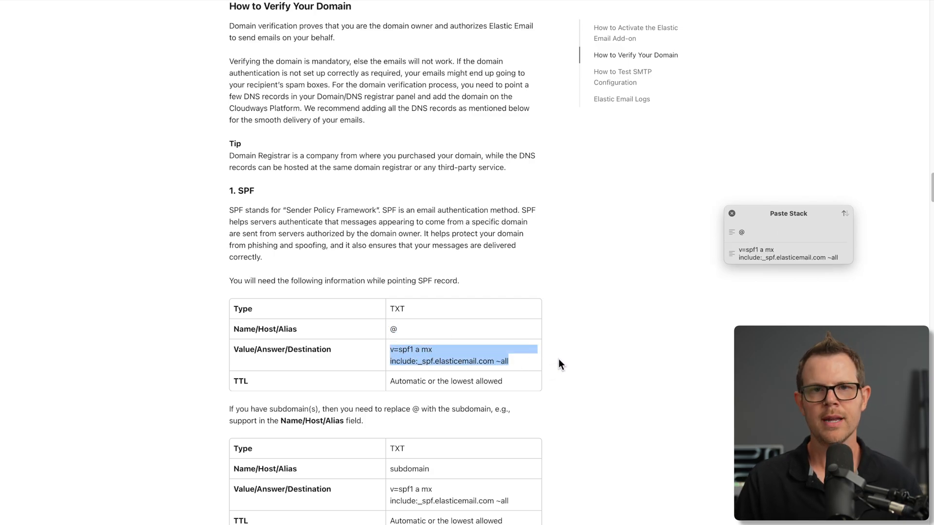
{"action": "mouse_move", "coordinate": [566, 348]}
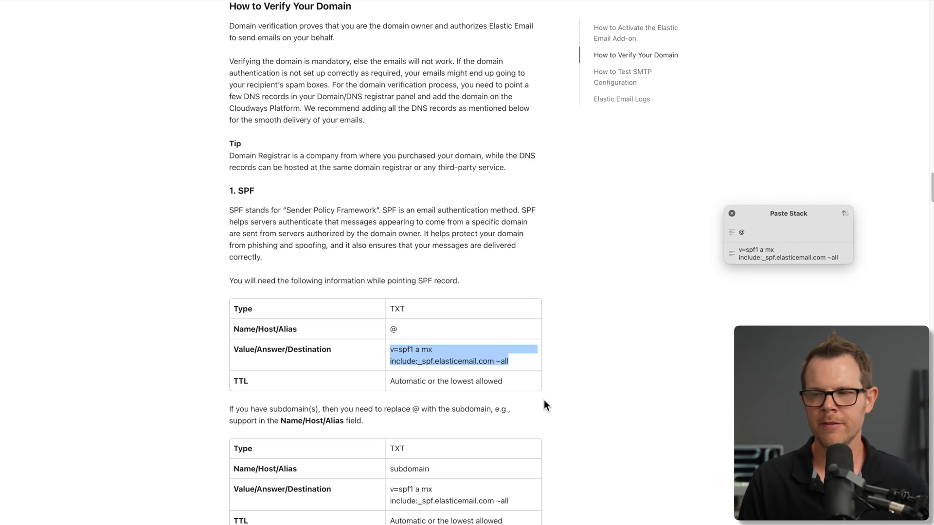
{"action": "scroll", "scroll_direction": "down", "scroll_amount": 3}
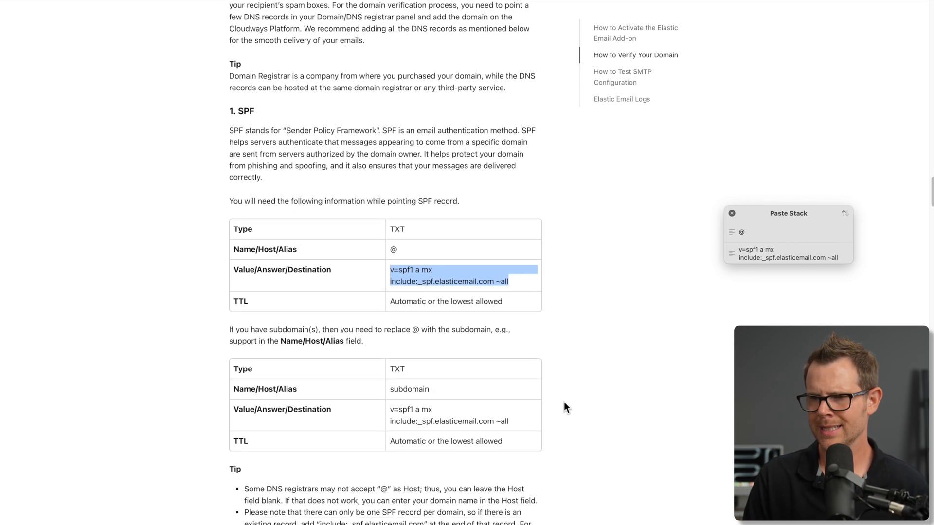
{"action": "scroll", "scroll_direction": "down", "scroll_amount": 3}
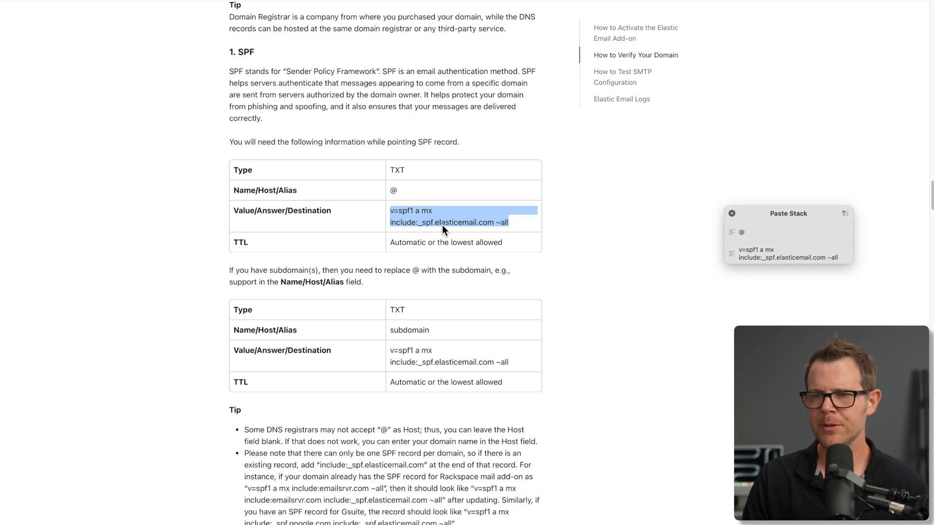
{"action": "mouse_move", "coordinate": [470, 308]}
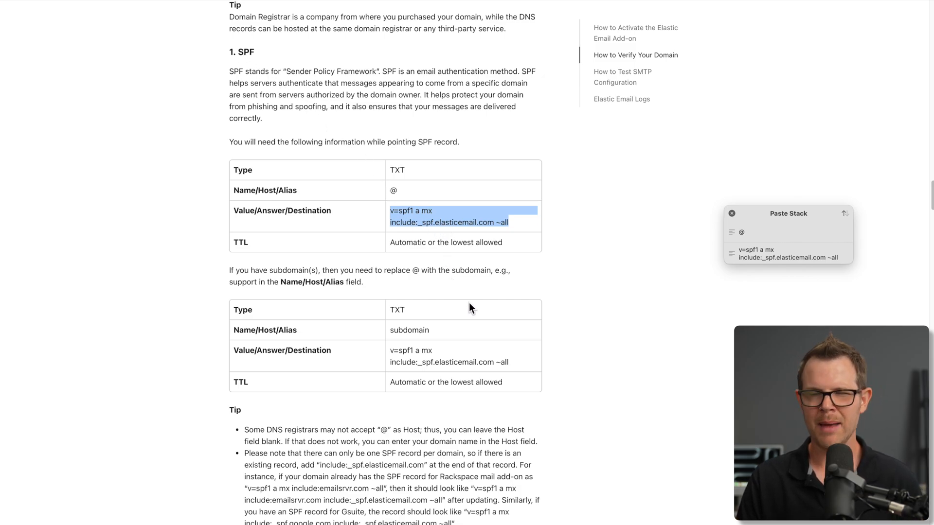
{"action": "mouse_move", "coordinate": [438, 330]}
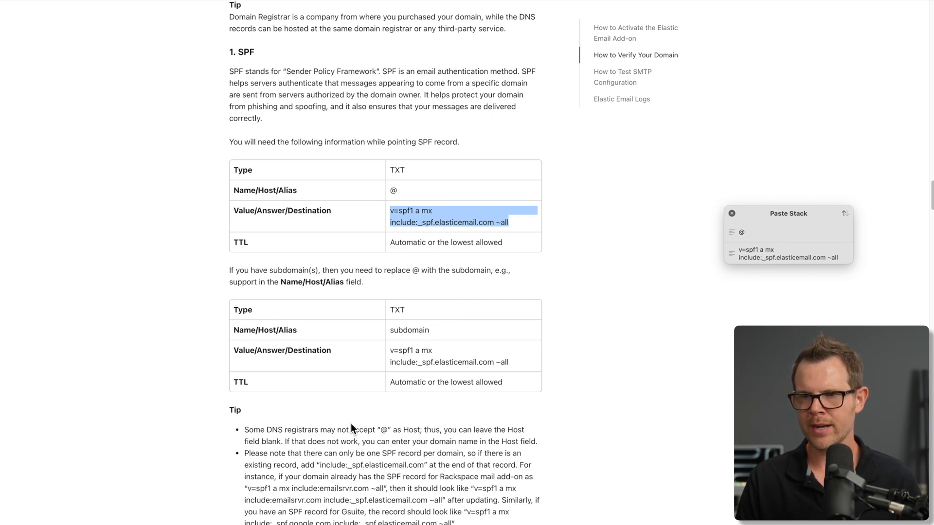
{"action": "mouse_move", "coordinate": [280, 342]}
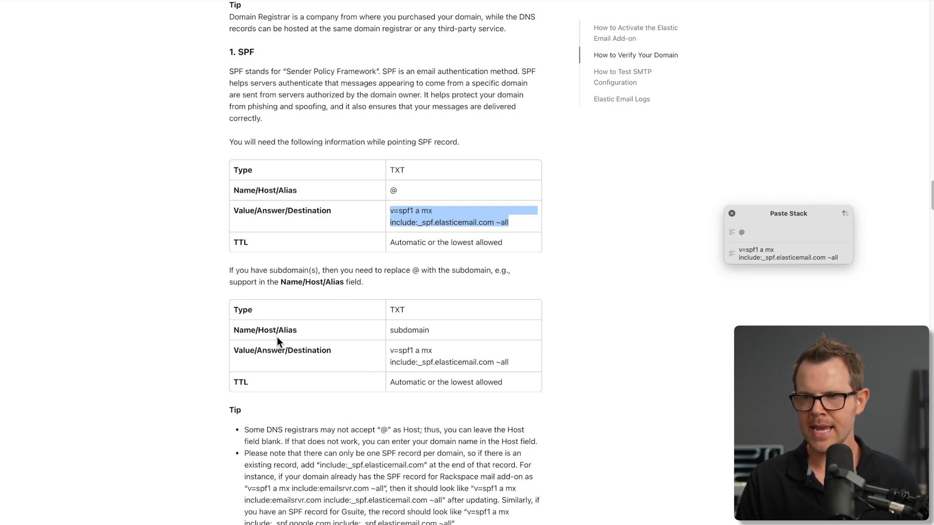
{"action": "mouse_move", "coordinate": [348, 199]}
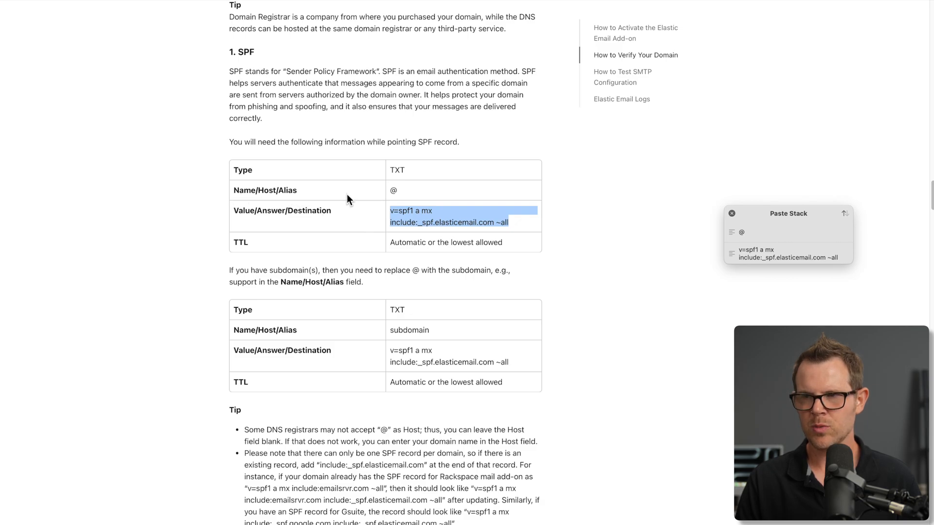
{"action": "mouse_move", "coordinate": [407, 268]}
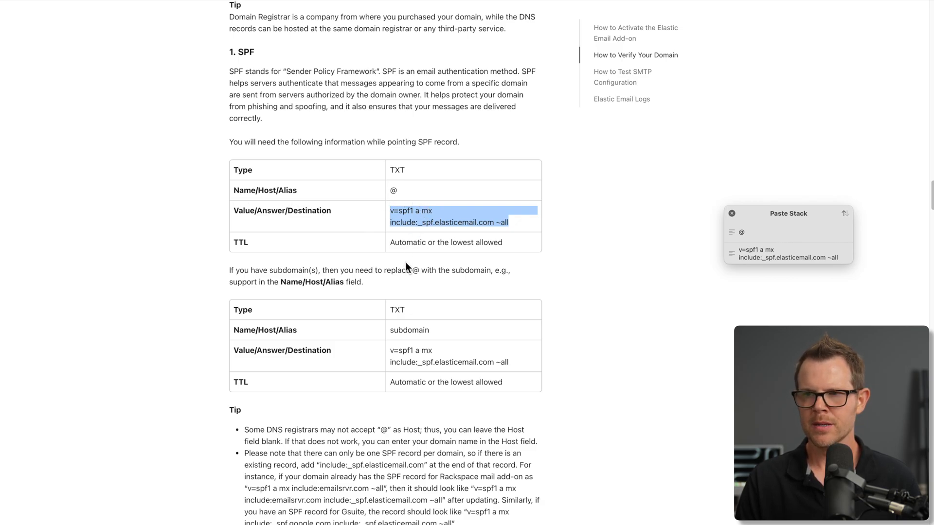
{"action": "scroll", "scroll_direction": "down", "scroll_amount": 3}
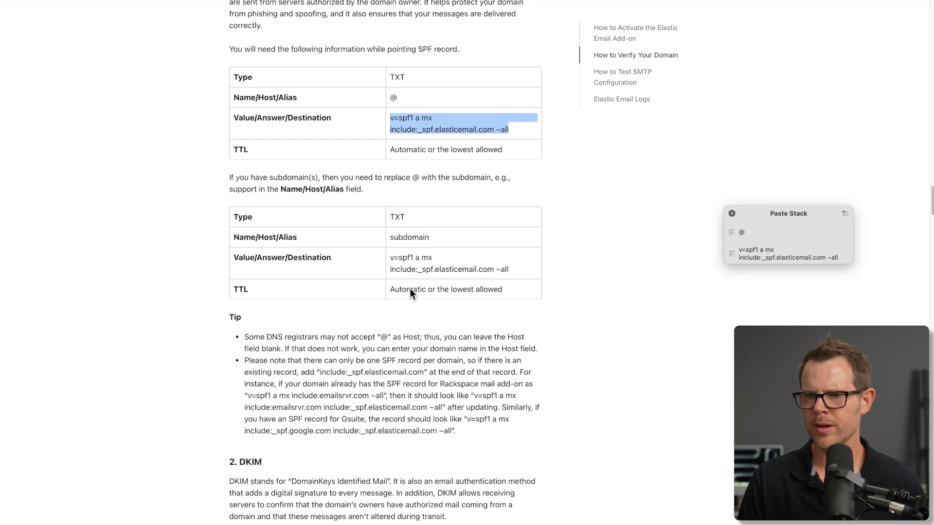
{"action": "scroll", "scroll_direction": "down", "scroll_amount": 3}
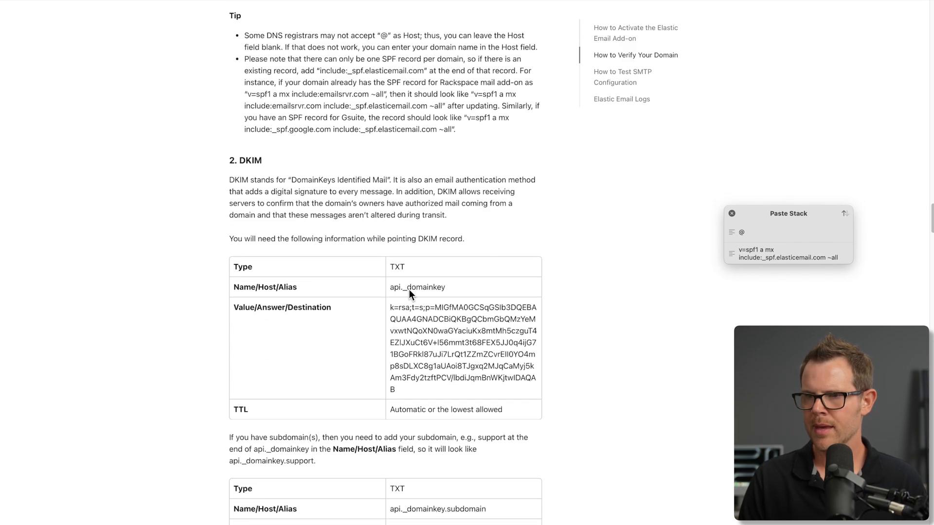
{"action": "double_click", "coordinate": [416, 287]}
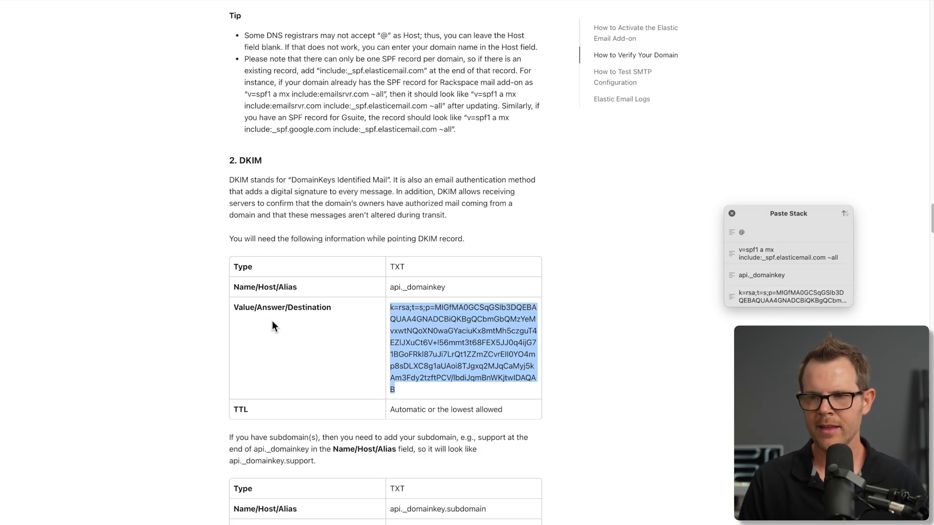
- Copy the tracking record name and its destination value
{"action": "scroll", "scroll_direction": "down", "scroll_amount": 3}
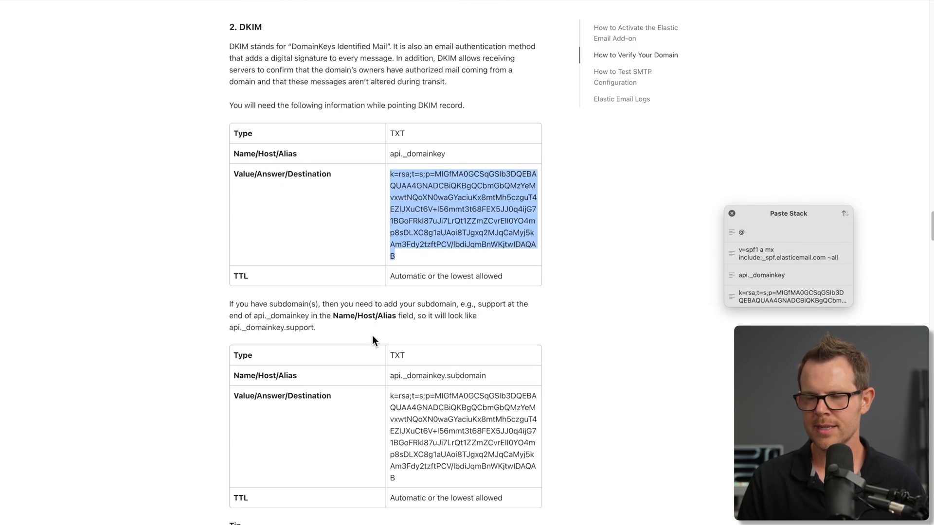
{"action": "scroll", "scroll_direction": "down", "scroll_amount": 3}
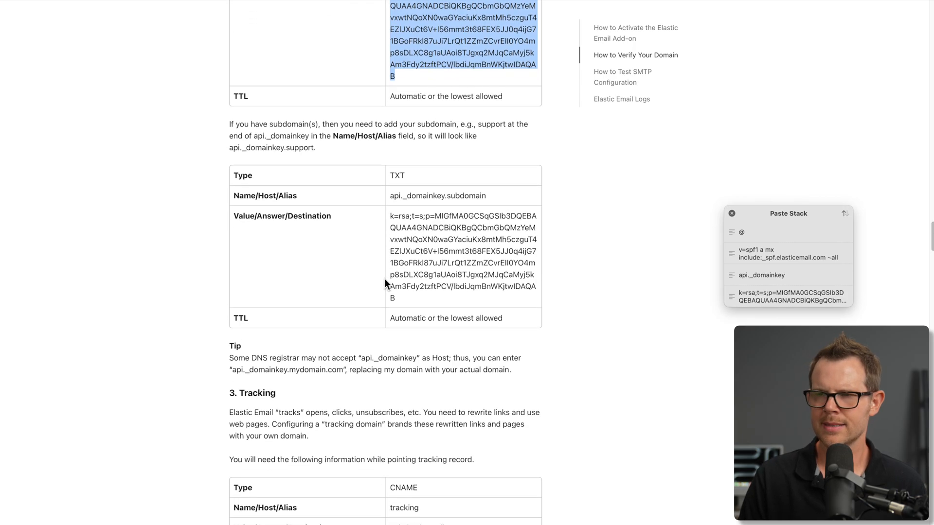
{"action": "scroll", "scroll_direction": "down", "scroll_amount": 3}
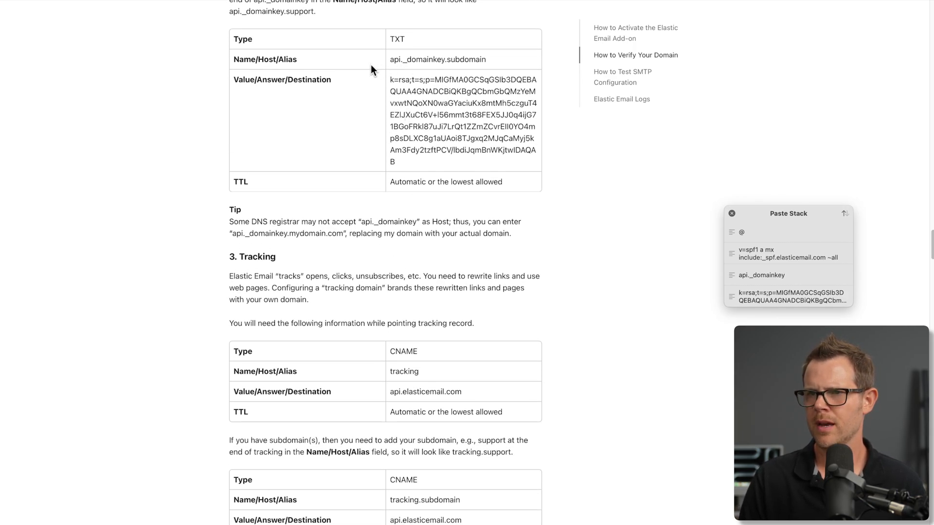
{"action": "mouse_move", "coordinate": [435, 70]}
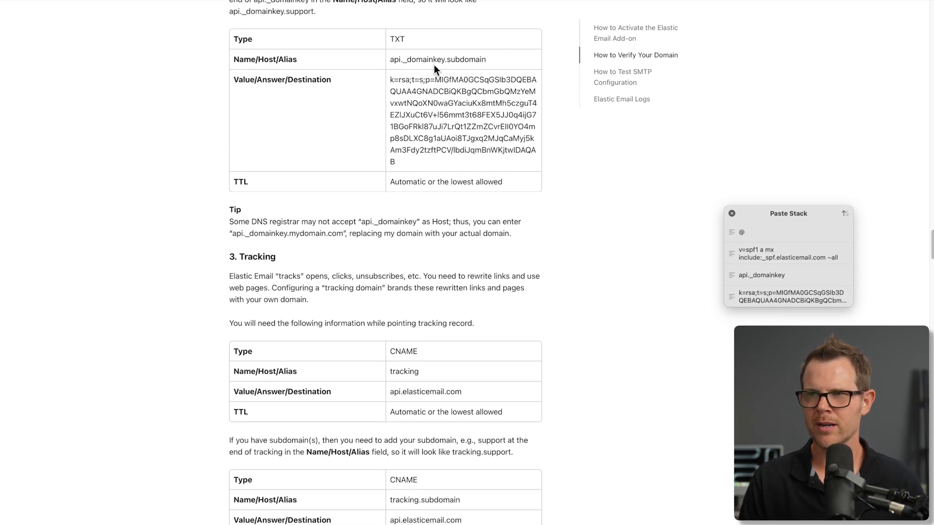
{"action": "scroll", "scroll_direction": "down", "scroll_amount": 3}
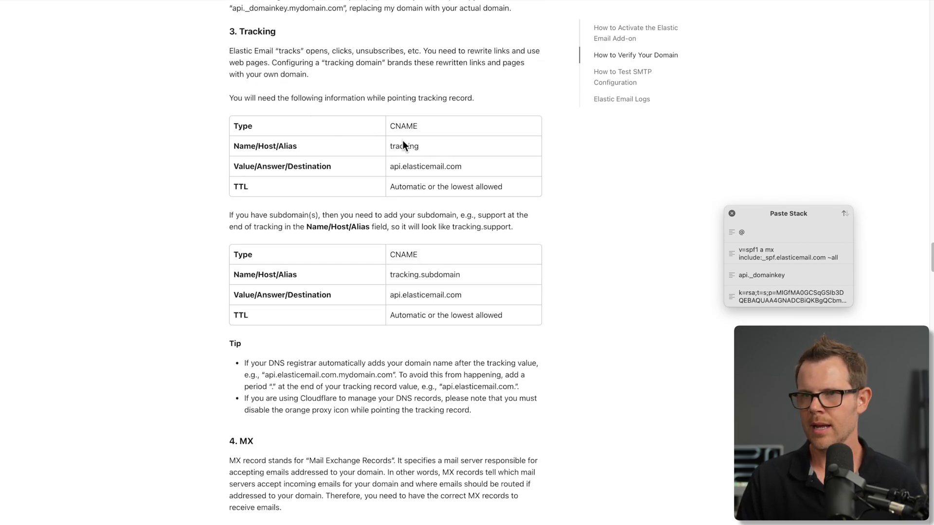
{"action": "mouse_move", "coordinate": [398, 71]}
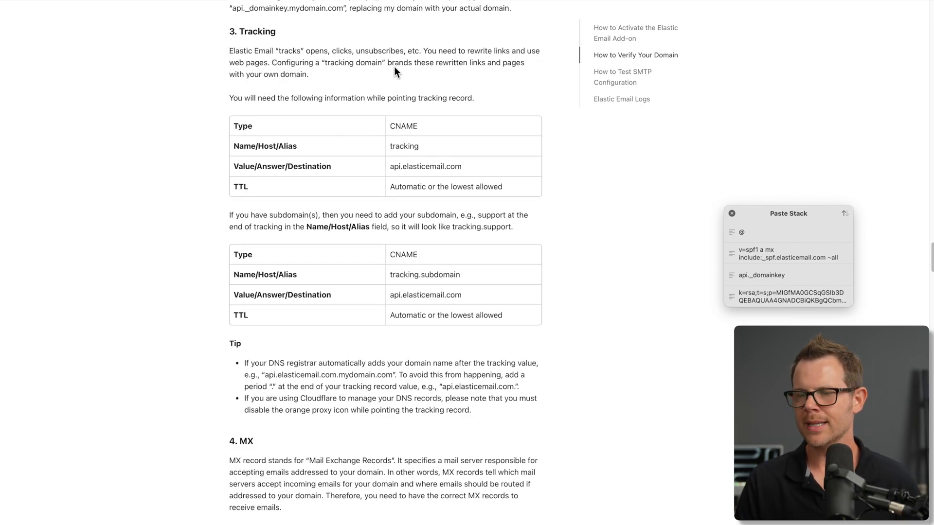
{"action": "double_click", "coordinate": [404, 146]}
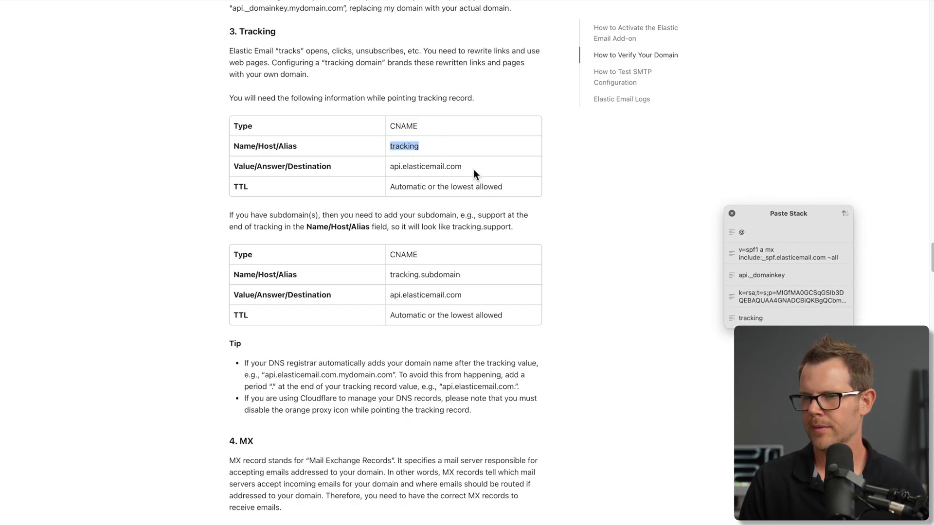
{"action": "double_click", "coordinate": [425, 166]}
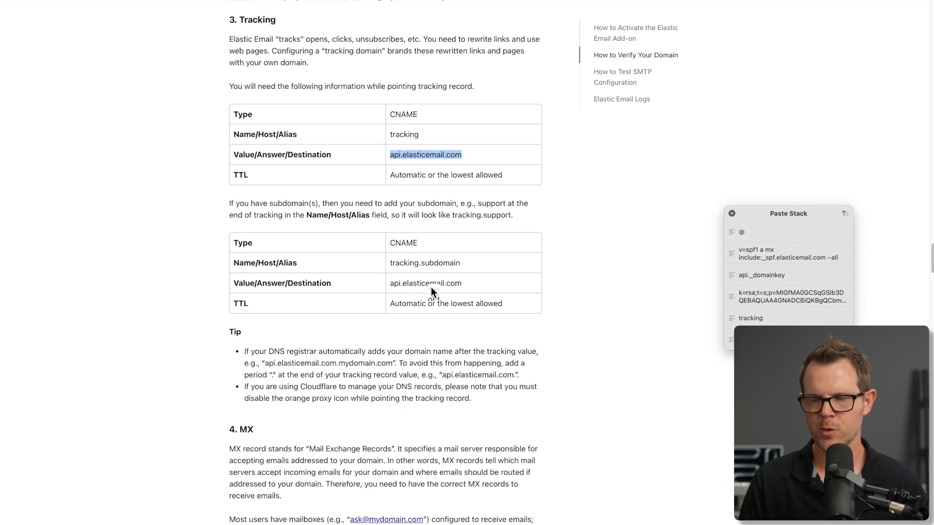
{"action": "scroll", "scroll_direction": "down", "scroll_amount": 3}
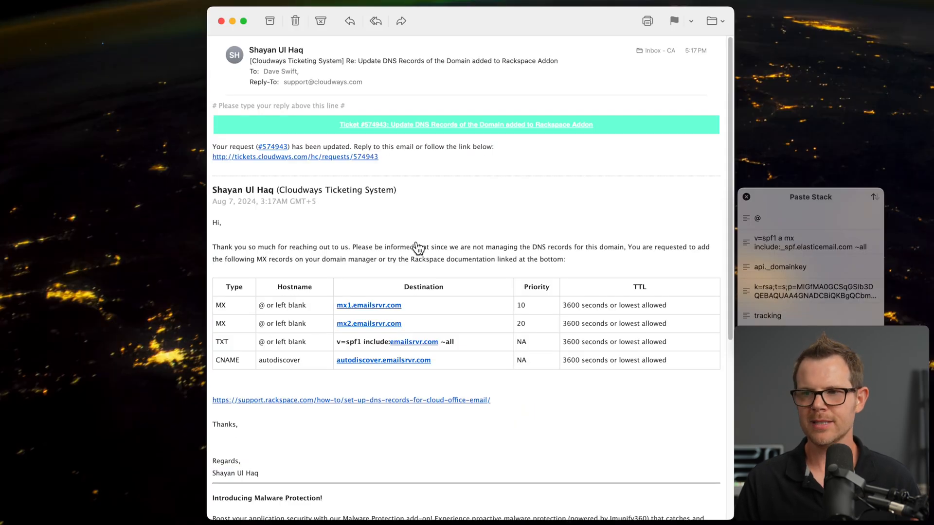
{"action": "mouse_move", "coordinate": [548, 409]}
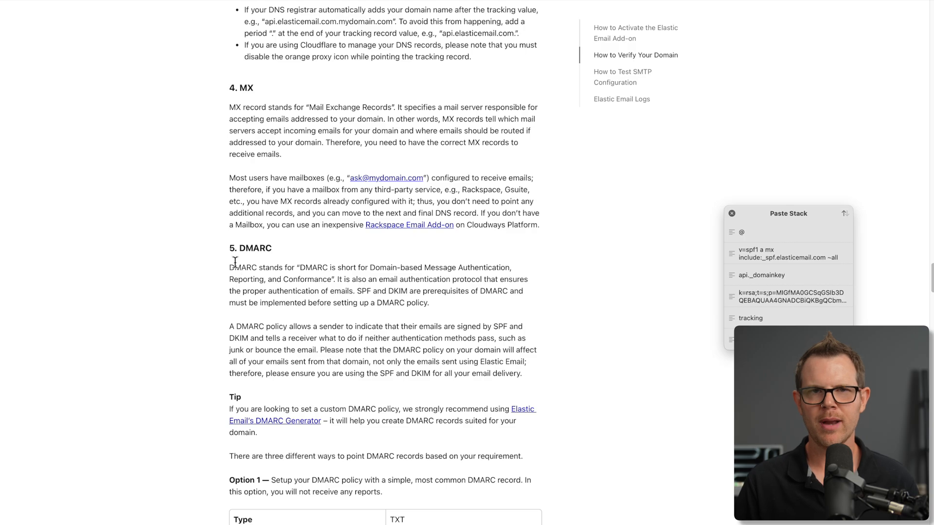
{"action": "mouse_move", "coordinate": [236, 269]}
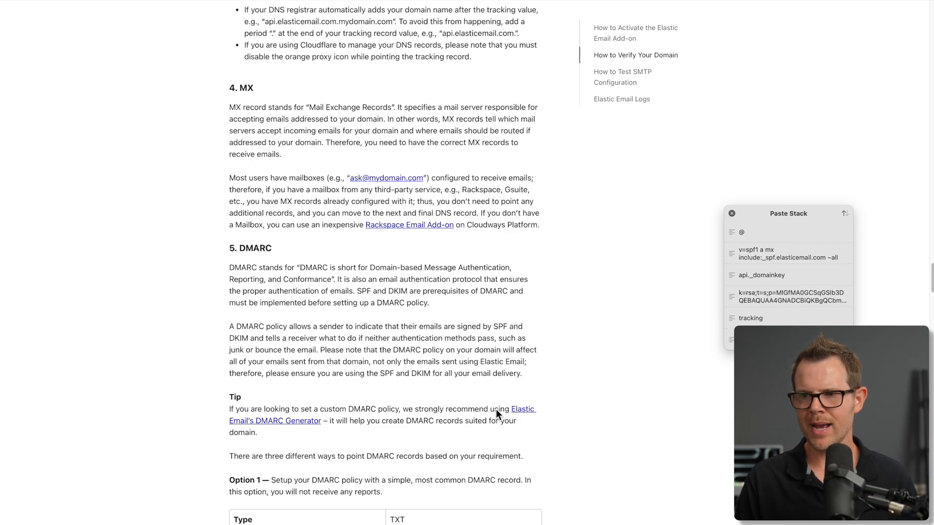
{"action": "mouse_move", "coordinate": [273, 415]}
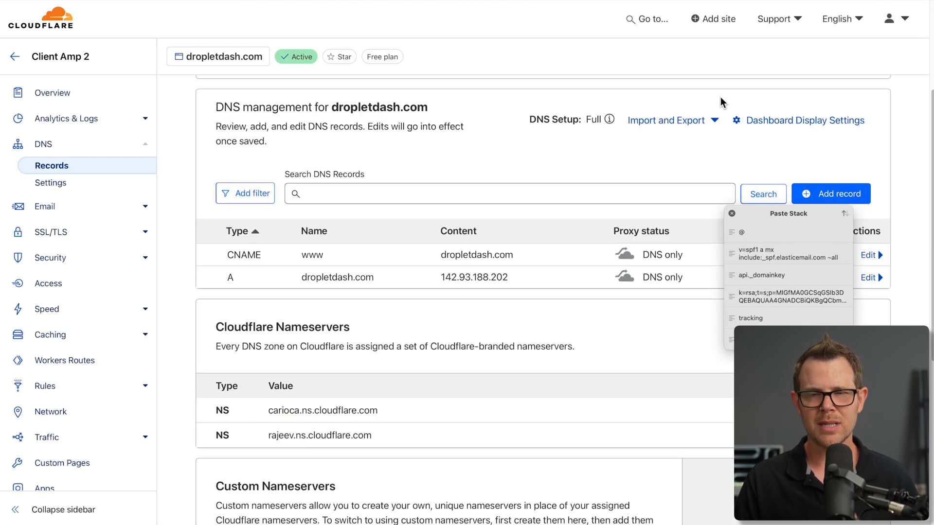
{"action": "mouse_move", "coordinate": [158, 184]}
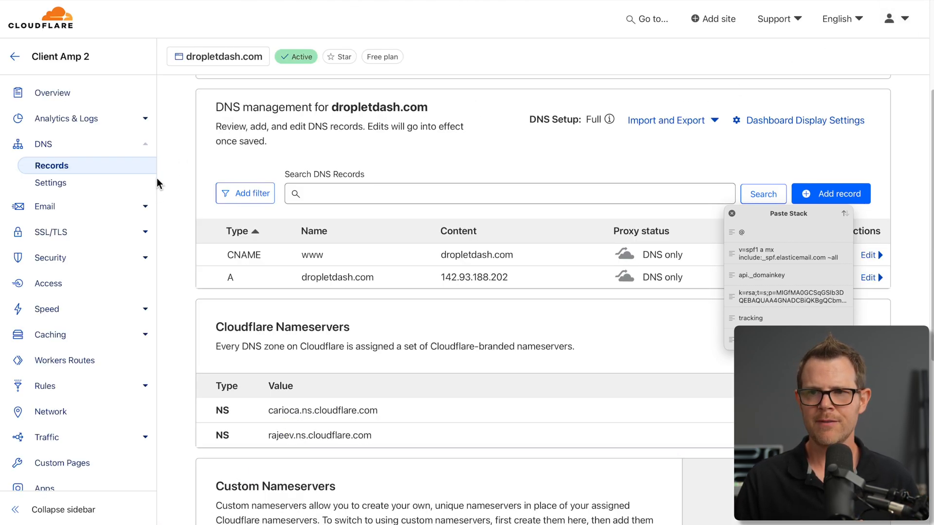
- Show Cloudflare's Email settings for dropletdash.com
{"action": "left_click", "coordinate": [43, 207]}
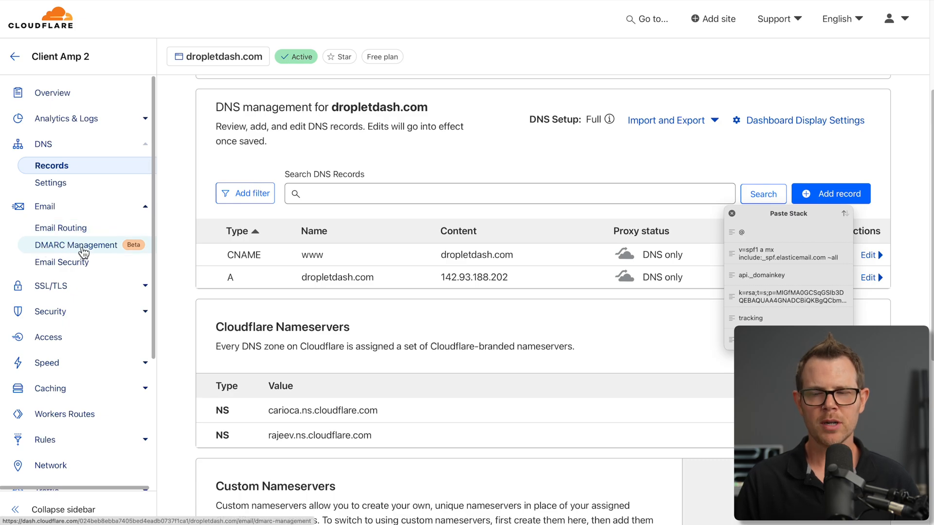
{"action": "mouse_move", "coordinate": [103, 252]}
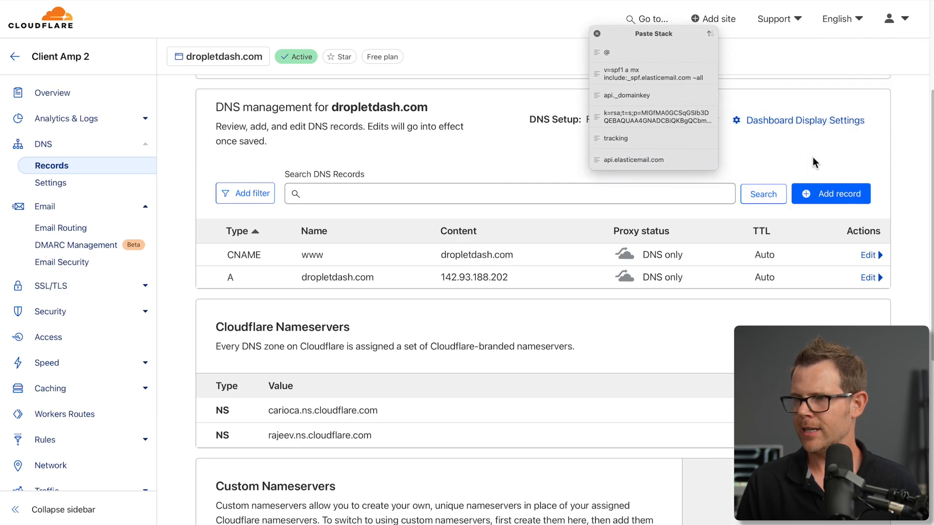
- Add SPF and DKIM TXT records plus a DNS-only 'tracking' CNAME to api.elasticemail.com
{"action": "left_click", "coordinate": [831, 194]}
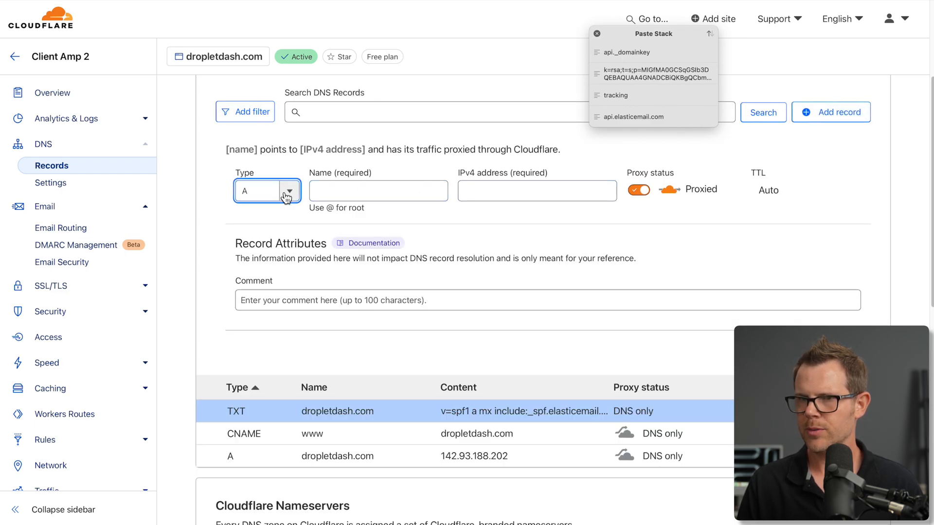
{"action": "type", "text": "txt"}
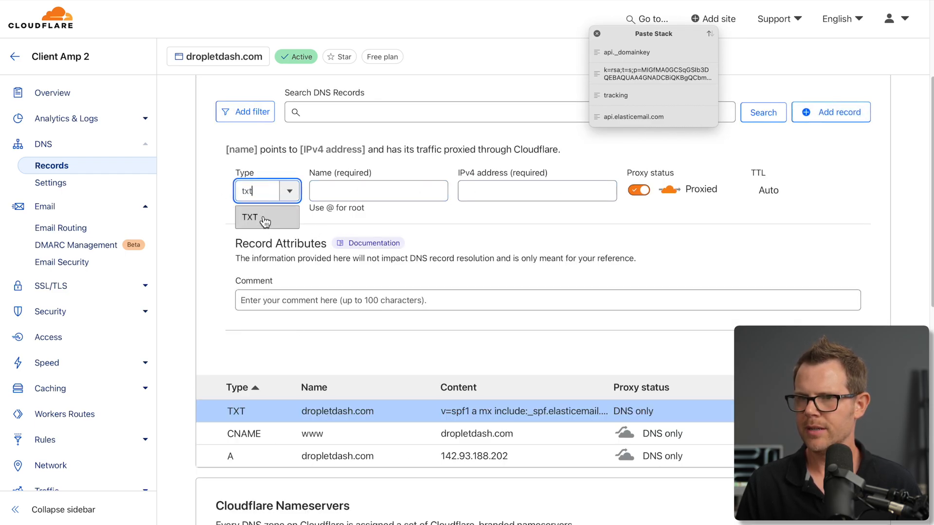
{"action": "left_click", "coordinate": [249, 217]}
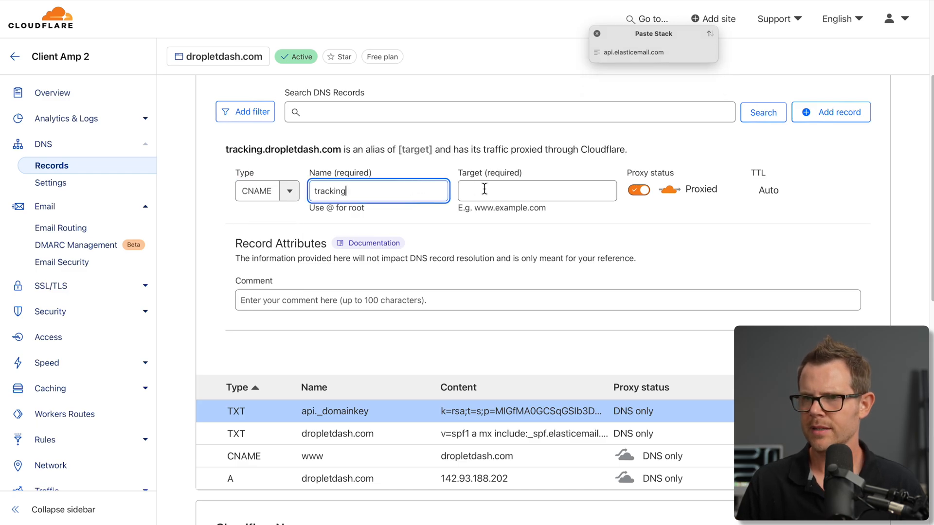
{"action": "type", "text": "api.elasticemail.com"}
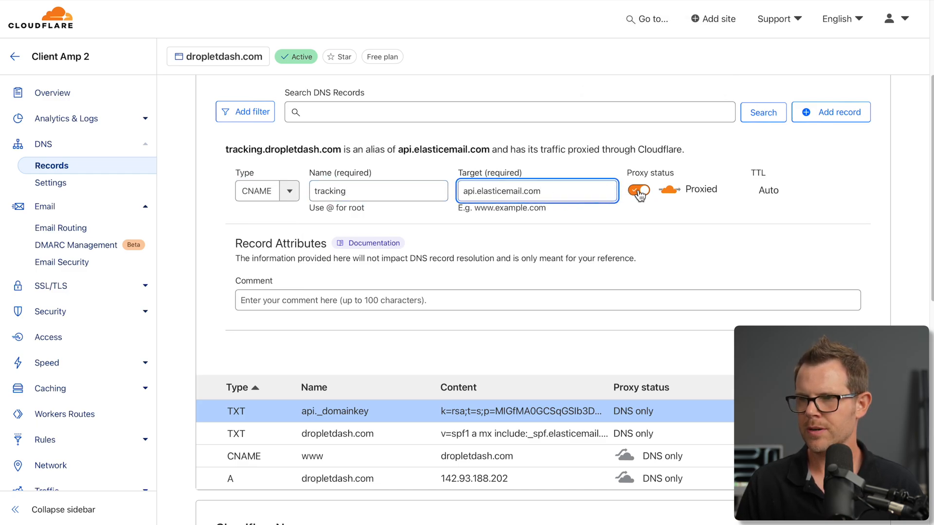
{"action": "left_click", "coordinate": [637, 189]}
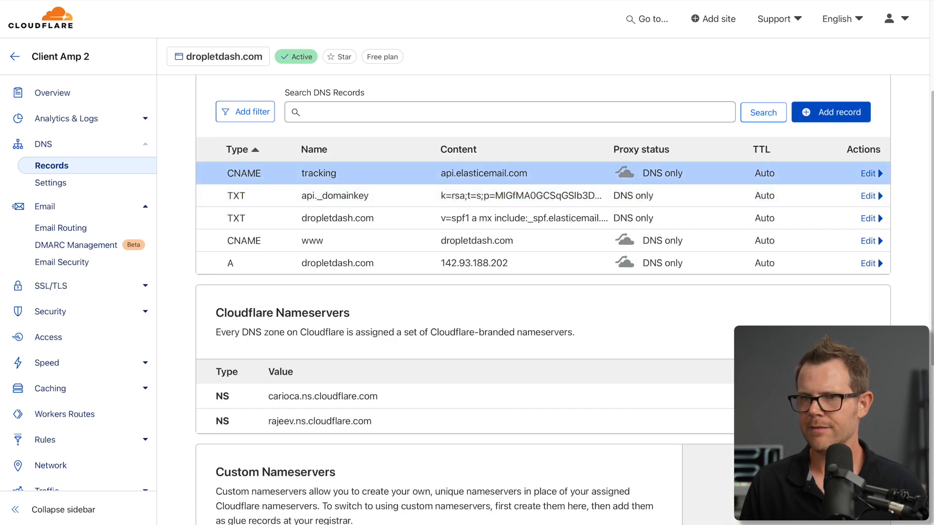
{"action": "mouse_move", "coordinate": [689, 59]}
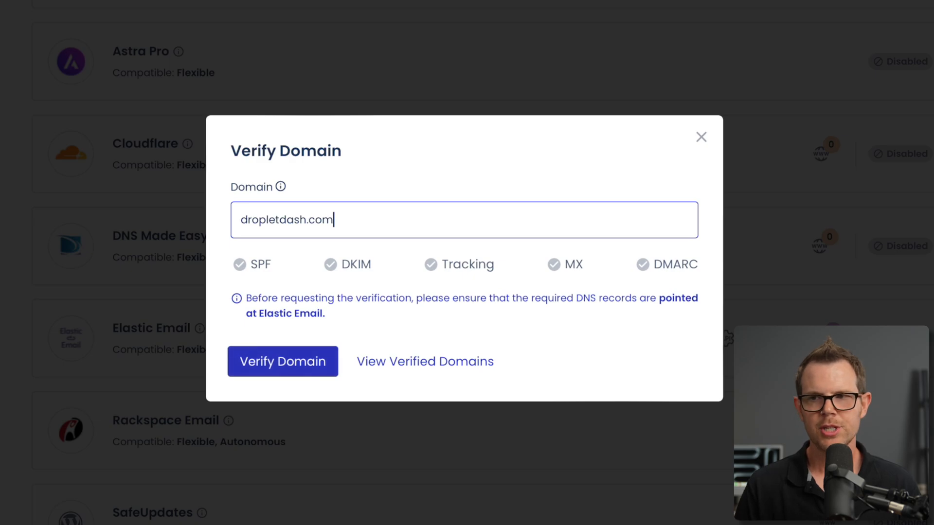
{"action": "mouse_move", "coordinate": [286, 379]}
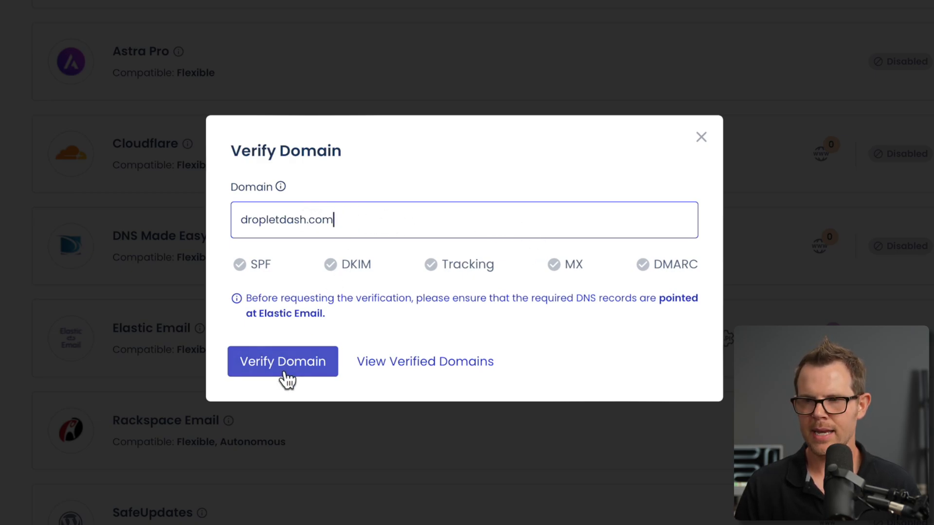
- Verify dropletdash.com (MX and DMARC fail), then enable DMARC Management in Cloudflare
{"action": "left_click", "coordinate": [282, 361]}
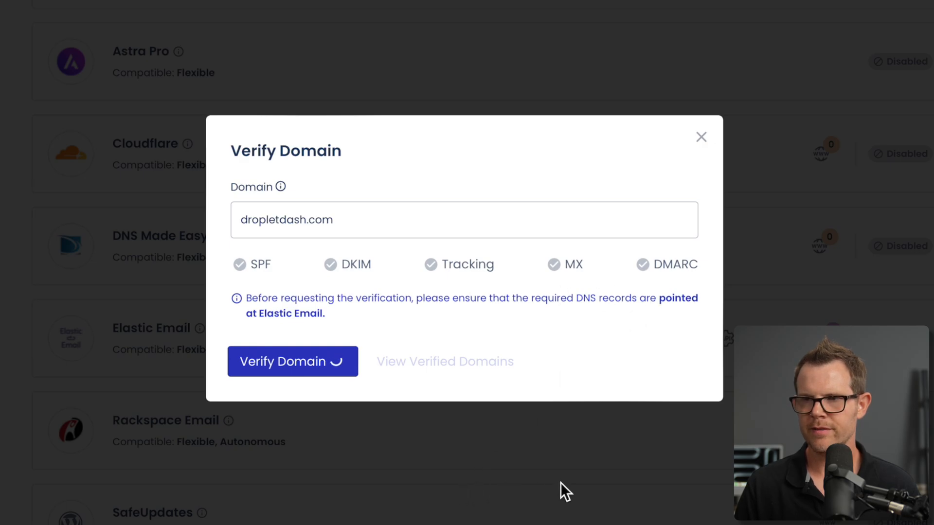
{"action": "mouse_move", "coordinate": [613, 328]}
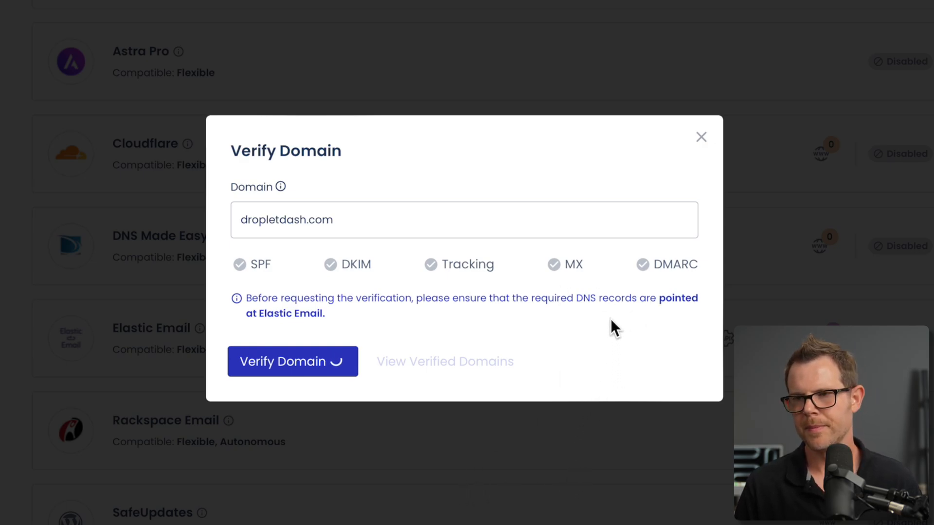
{"action": "left_click", "coordinate": [292, 361]}
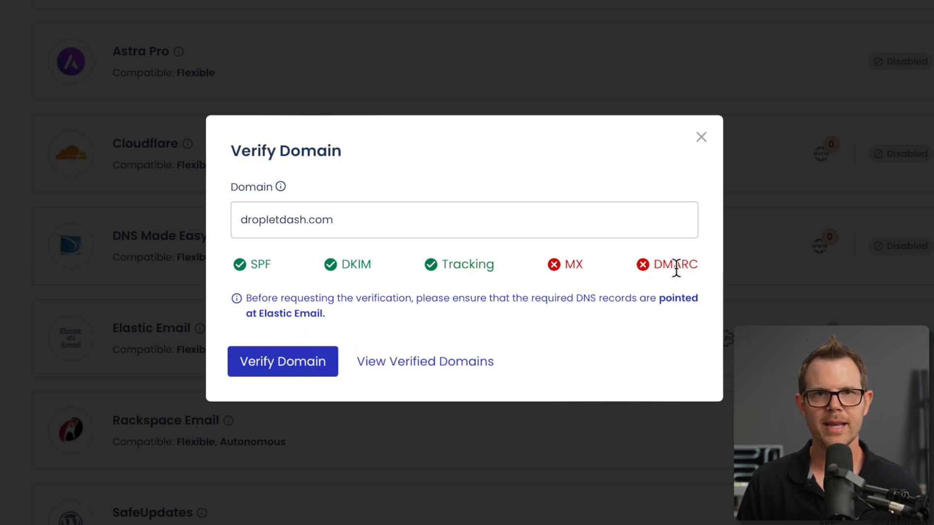
{"action": "mouse_move", "coordinate": [555, 286]}
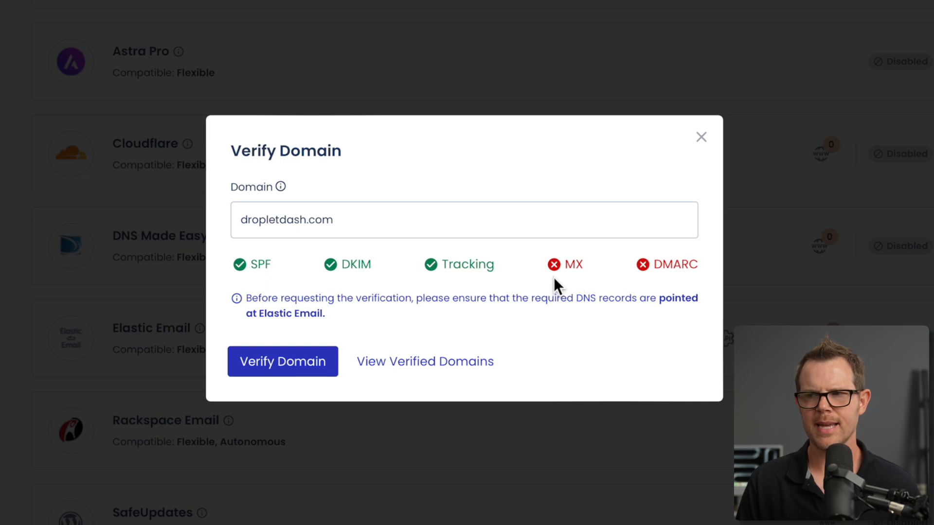
{"action": "mouse_move", "coordinate": [567, 269]}
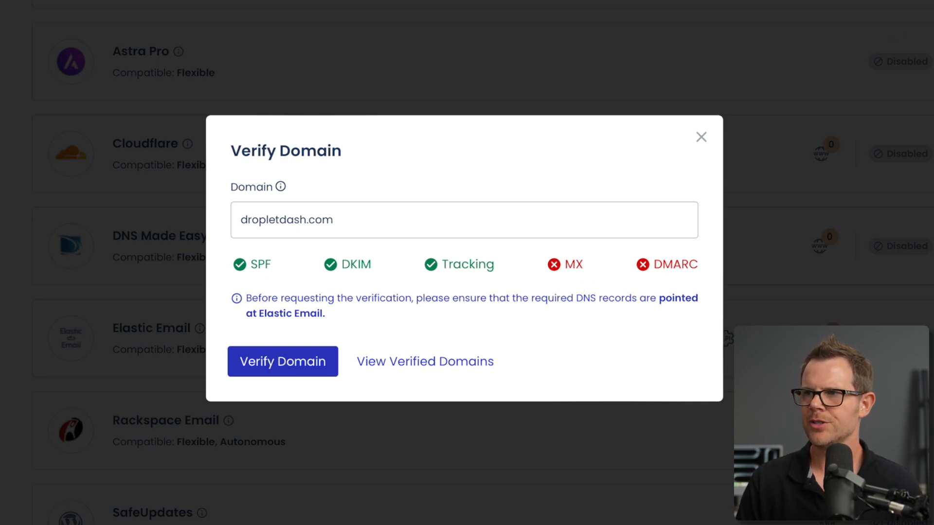
{"action": "left_click", "coordinate": [701, 136]}
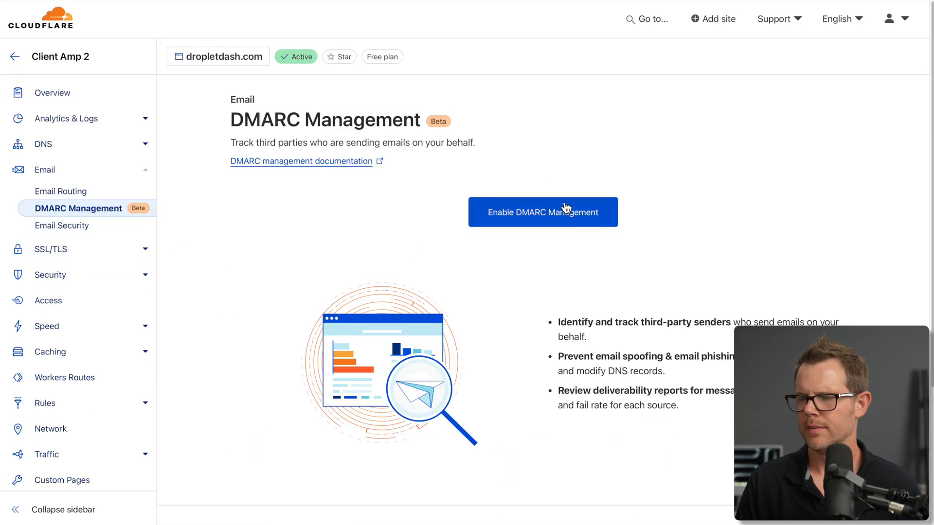
{"action": "left_click", "coordinate": [543, 212]}
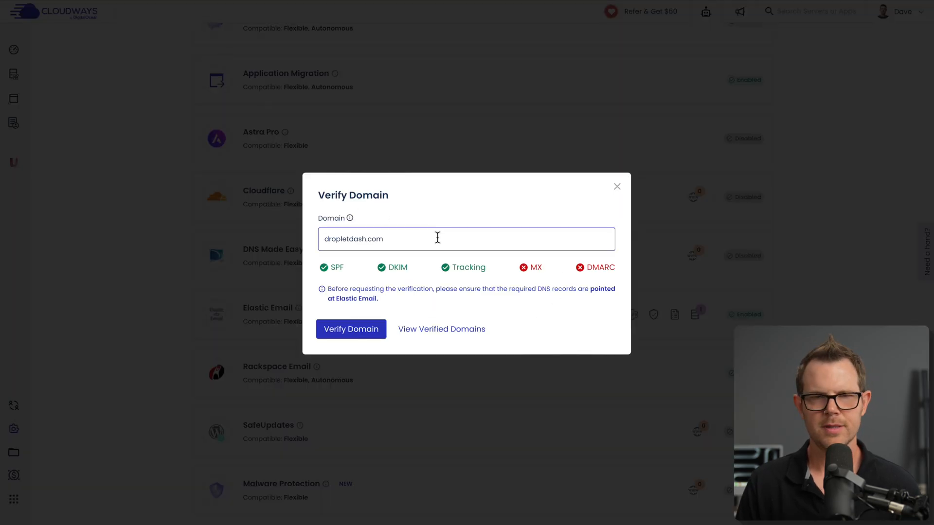
- Re-verify dropletdash.com so DMARC passes, then close the Verify Domain dialog
{"action": "left_click", "coordinate": [350, 329]}
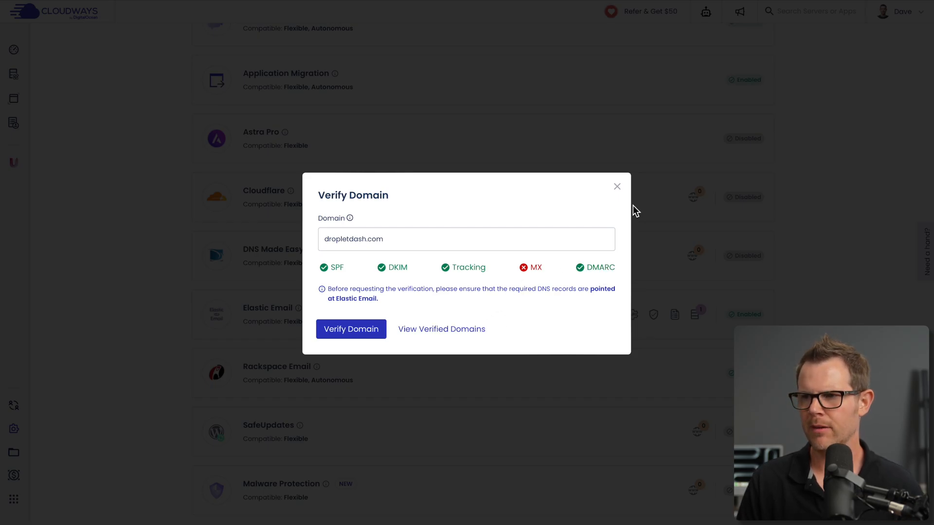
{"action": "left_click", "coordinate": [617, 186]}
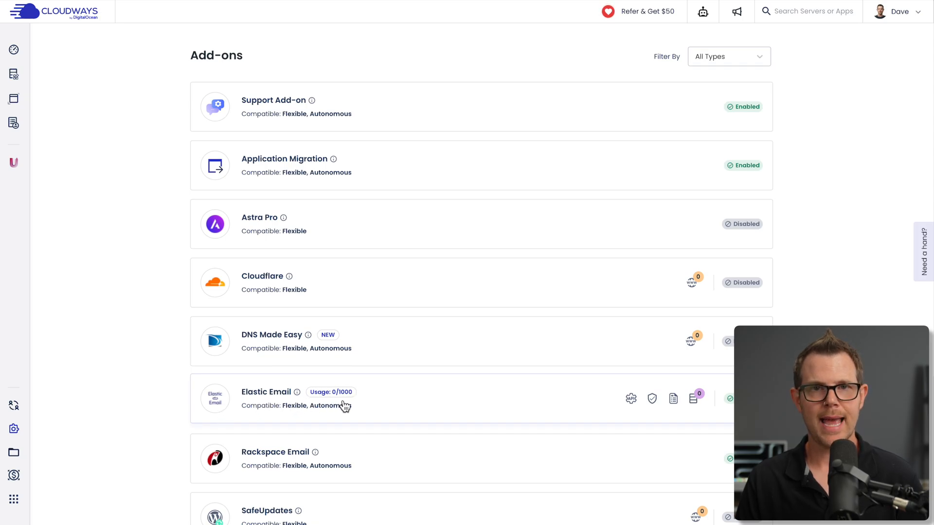
{"action": "mouse_move", "coordinate": [369, 370]}
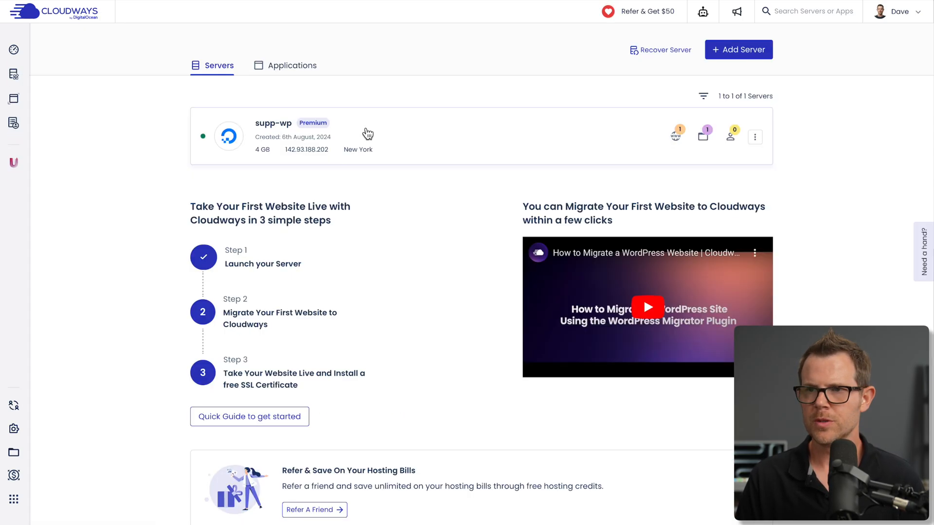
- Select Elastic Email in supp-wp's SMTP settings and enable it
{"action": "left_click", "coordinate": [273, 123]}
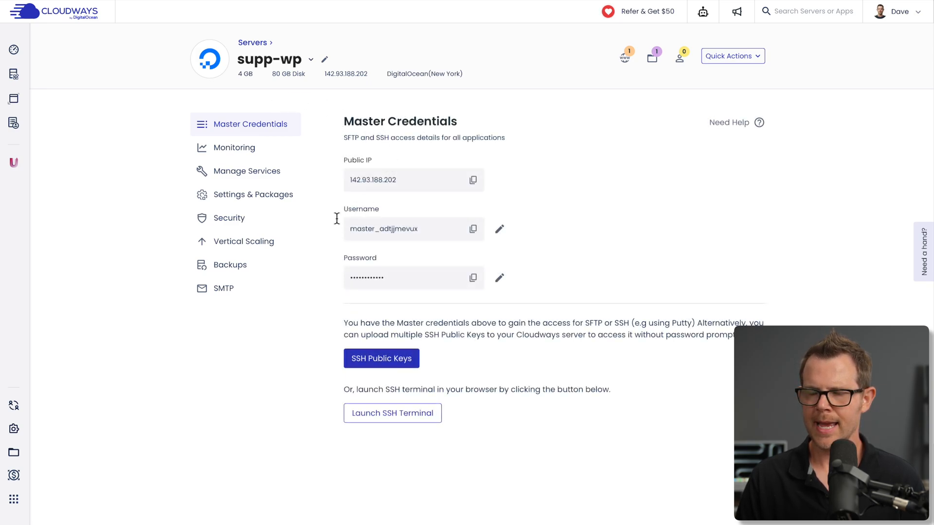
{"action": "left_click", "coordinate": [223, 289]}
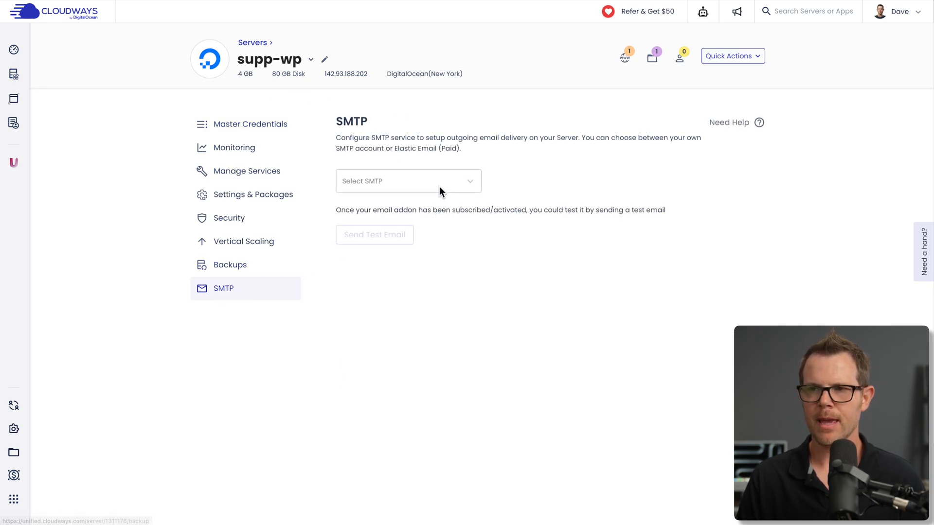
{"action": "left_click", "coordinate": [408, 180]}
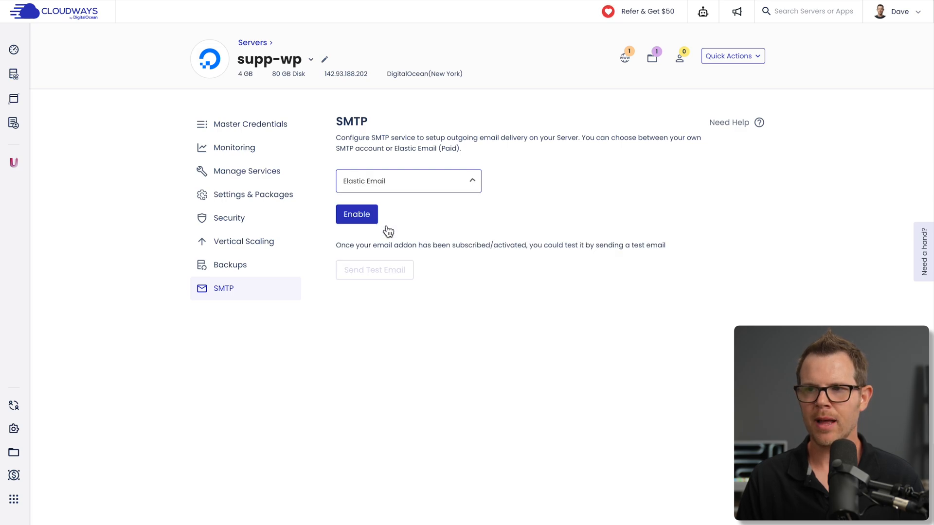
{"action": "left_click", "coordinate": [356, 214]}
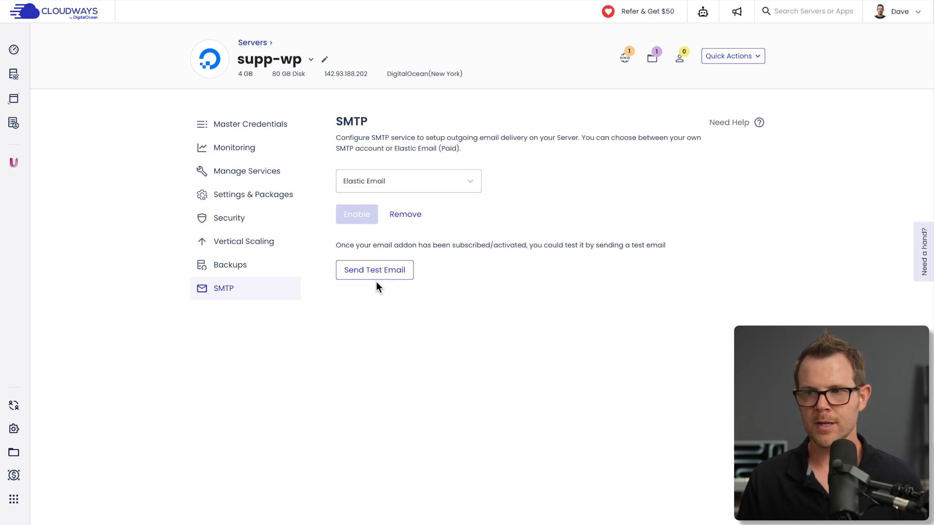
{"action": "left_click", "coordinate": [374, 270]}
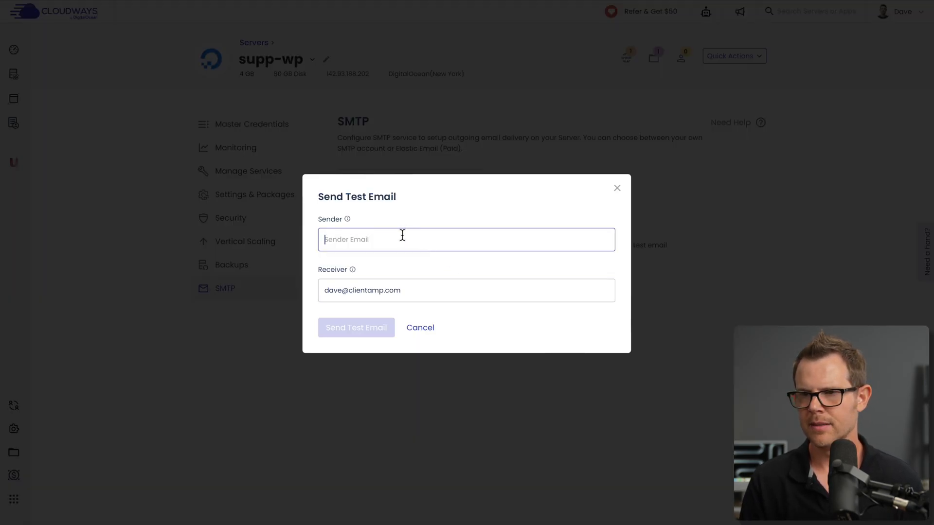
{"action": "left_click", "coordinate": [355, 327]}
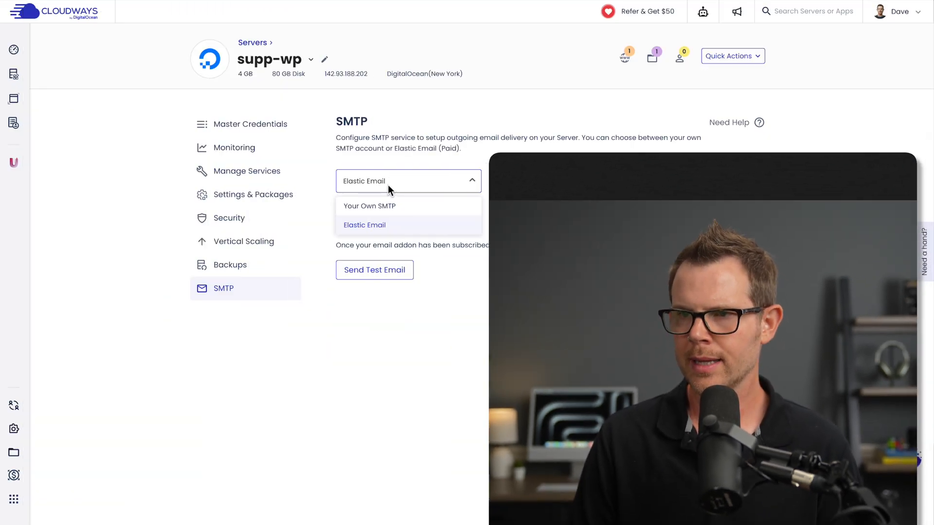
- Review Cloudways' own-SMTP providers, then open dropletdash.com's WordPress Add Plugins page
{"action": "left_click", "coordinate": [369, 206]}
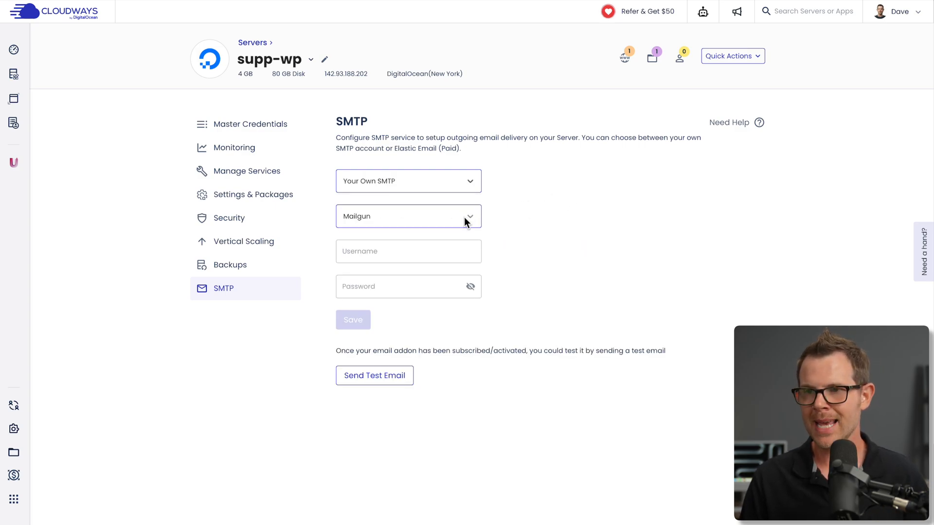
{"action": "left_click", "coordinate": [408, 216]}
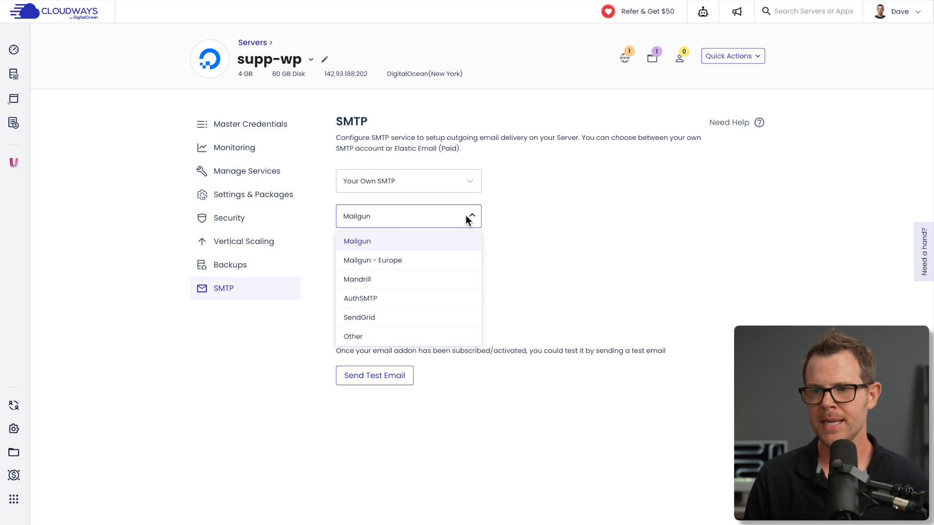
{"action": "left_click", "coordinate": [353, 337]}
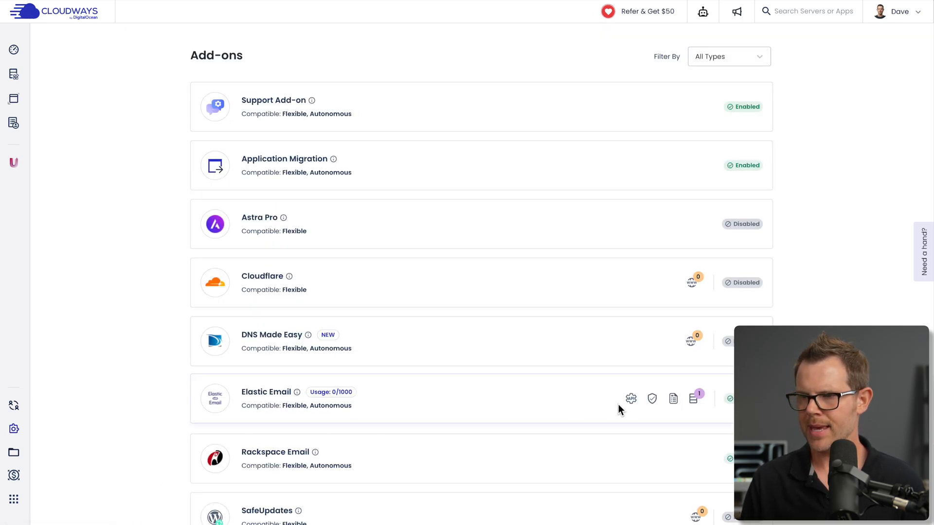
{"action": "left_click", "coordinate": [618, 368]}
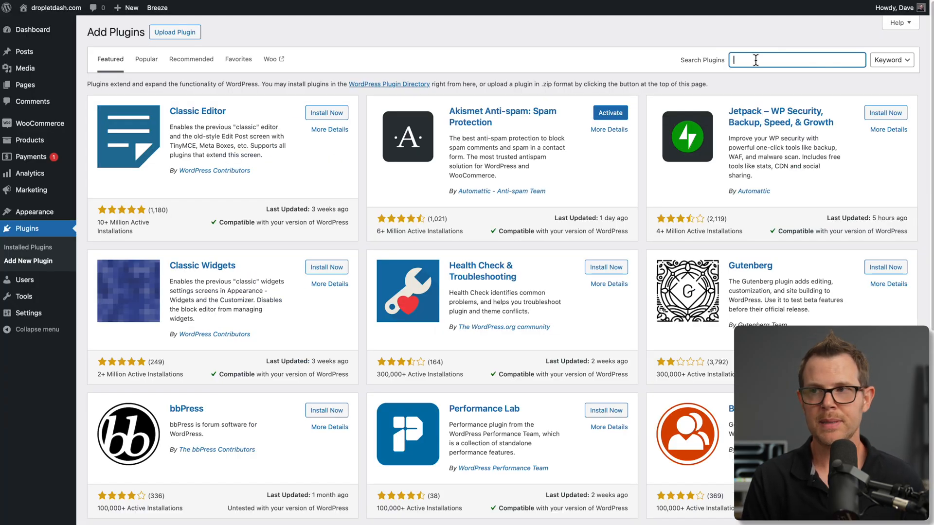
- Install FluentSMTP and save an Elastic Email connection with sender email, name and API key
{"action": "type", "text": "smtp"}
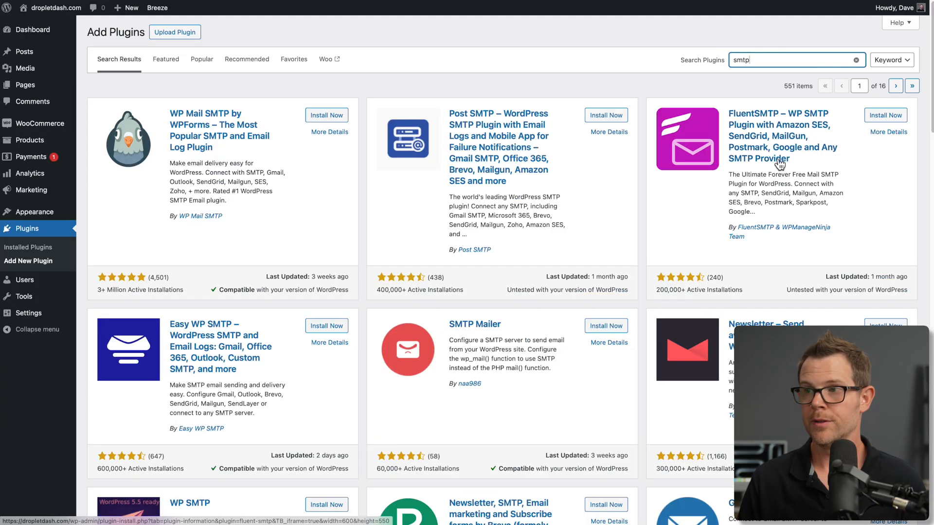
{"action": "left_click", "coordinate": [885, 115]}
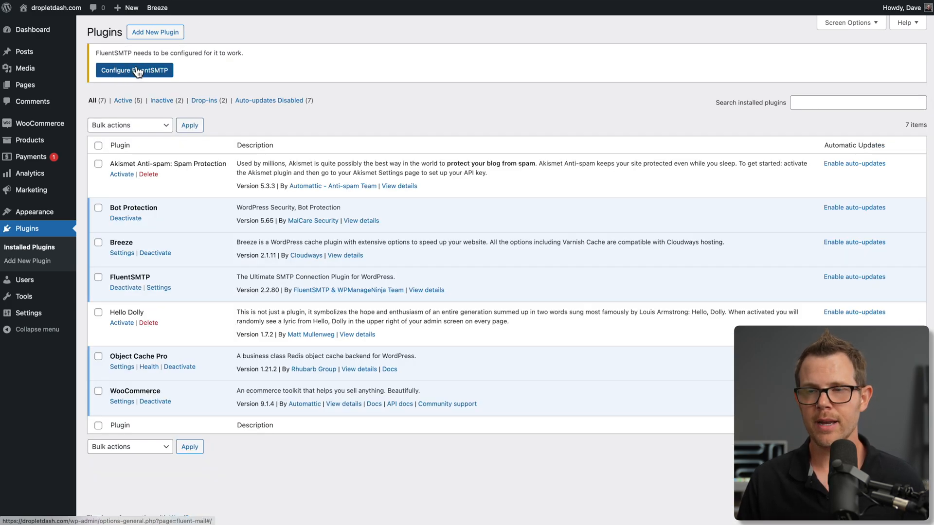
{"action": "left_click", "coordinate": [134, 70]}
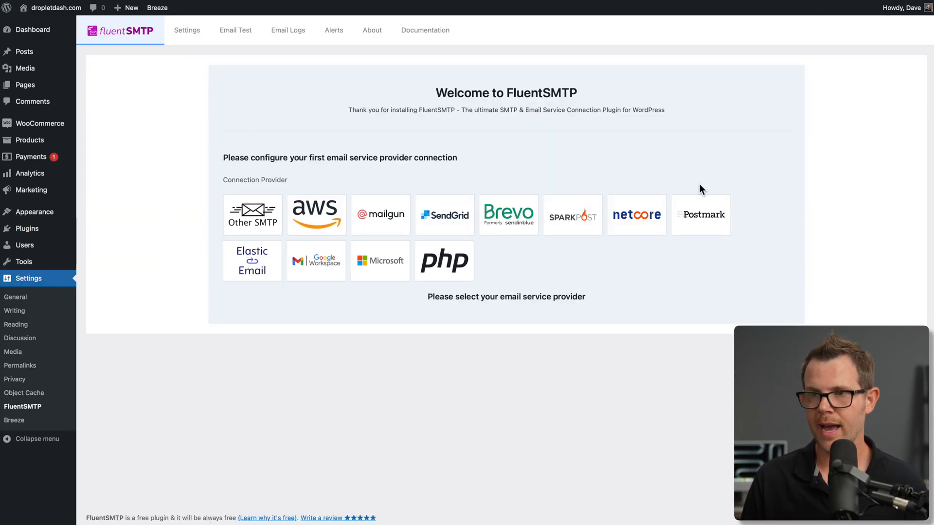
{"action": "left_click", "coordinate": [252, 261]}
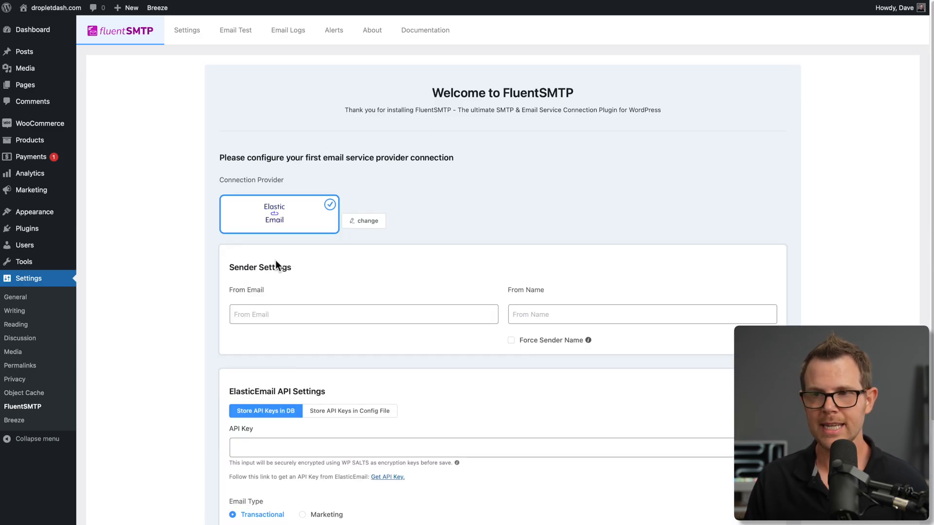
{"action": "left_click", "coordinate": [363, 315]}
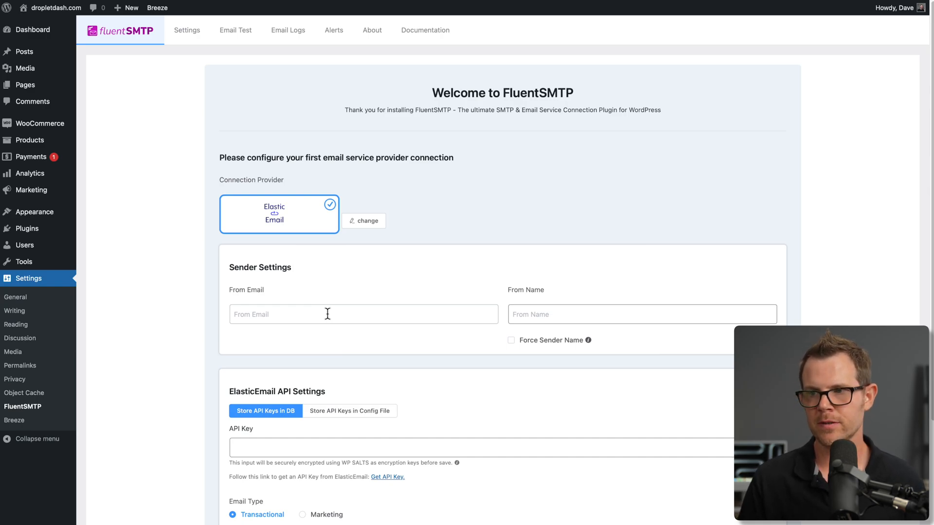
{"action": "left_click", "coordinate": [482, 448]}
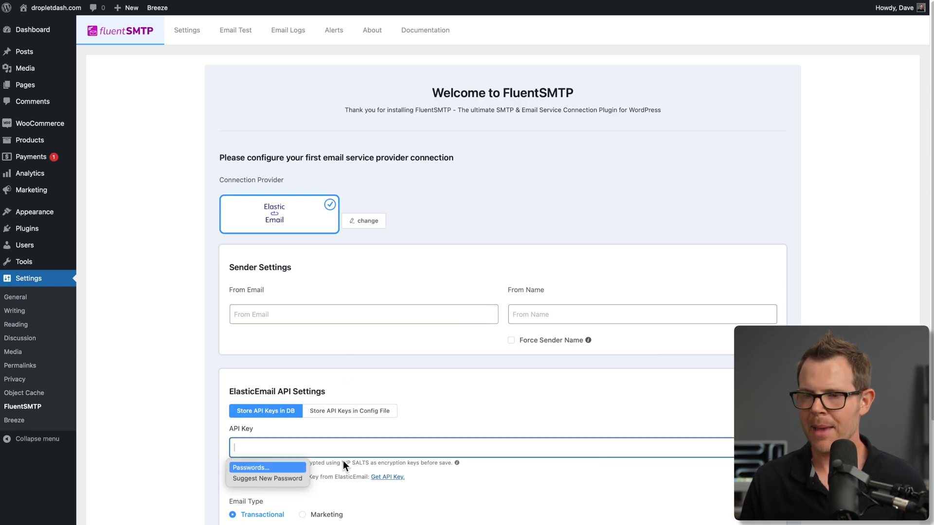
{"action": "scroll", "scroll_direction": "down", "scroll_amount": 3}
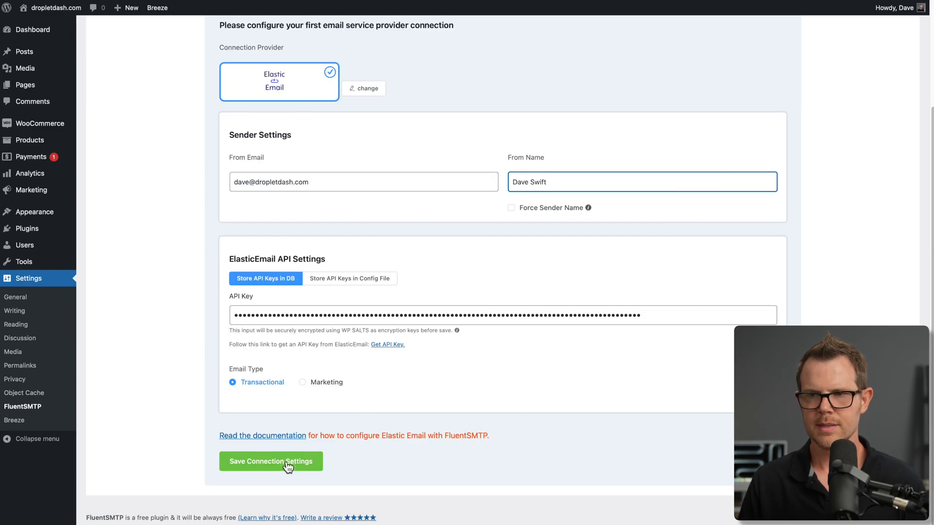
{"action": "left_click", "coordinate": [270, 462]}
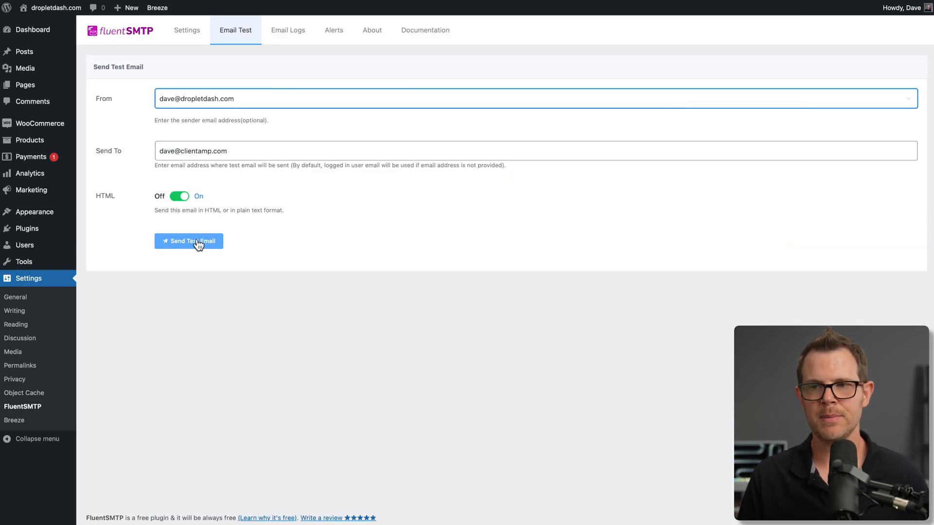
- Send the FluentSMTP test email and confirm it arrives in the Mail inbox
{"action": "left_click", "coordinate": [188, 241]}
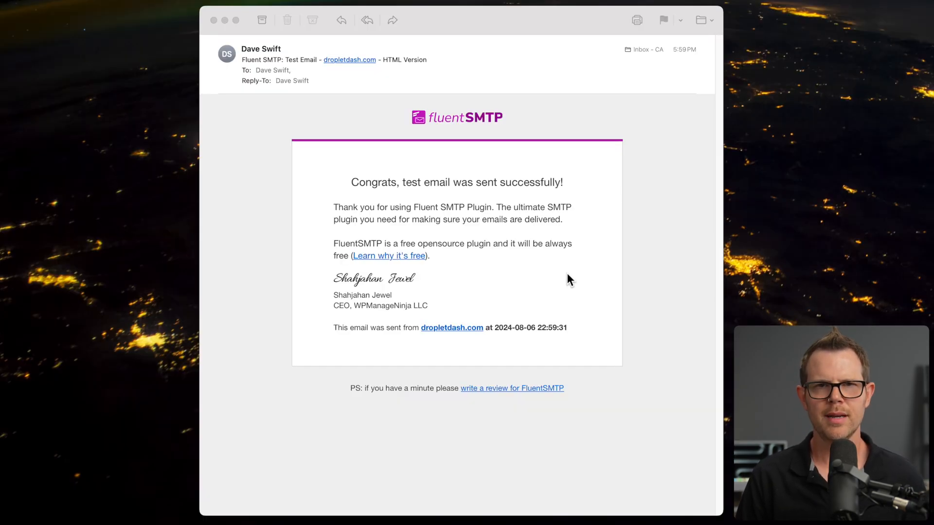
{"action": "mouse_move", "coordinate": [572, 275]}
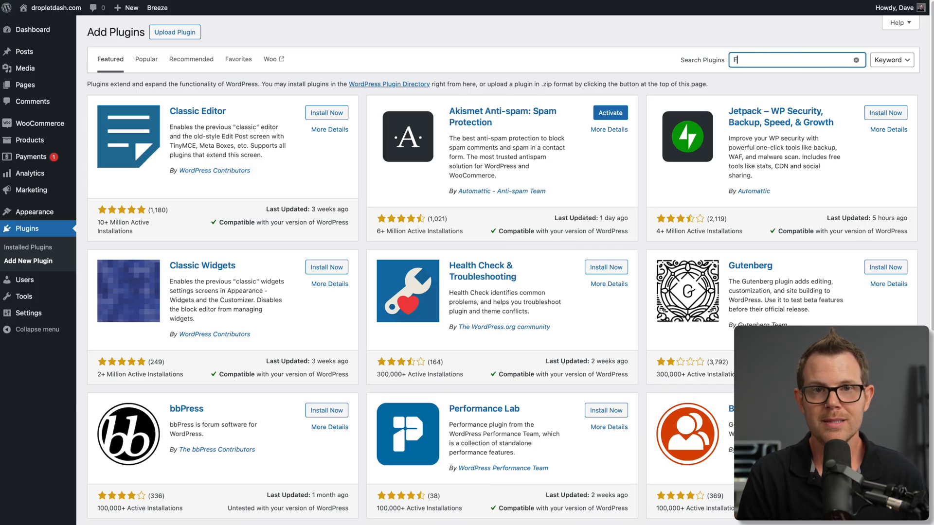
- Install and activate FluentCRM, then continue past the wizard's business information step
{"action": "type", "text": "luentCRM"}
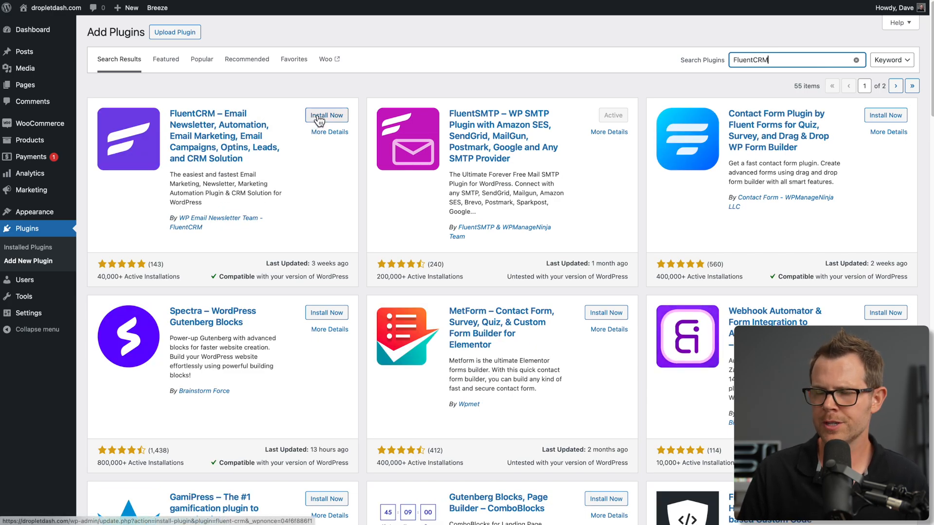
{"action": "left_click", "coordinate": [326, 115]}
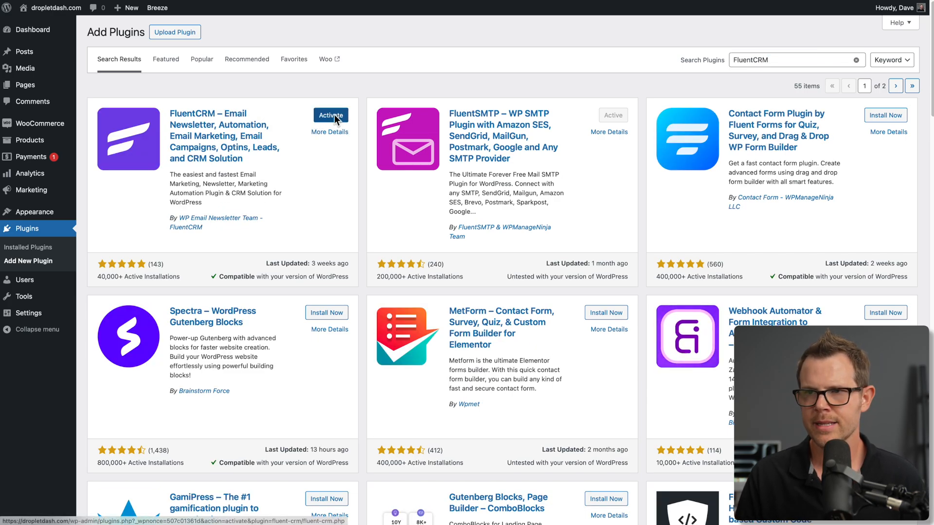
{"action": "left_click", "coordinate": [330, 114]}
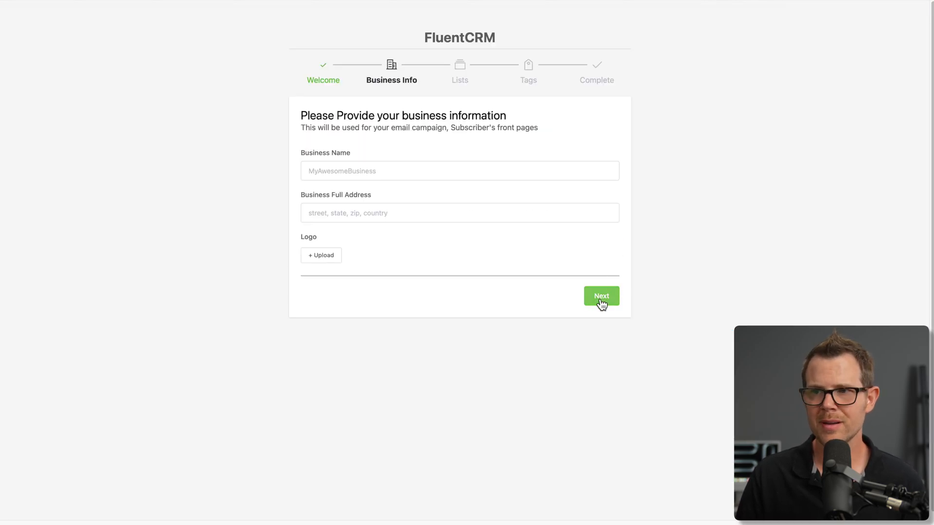
{"action": "left_click", "coordinate": [601, 296]}
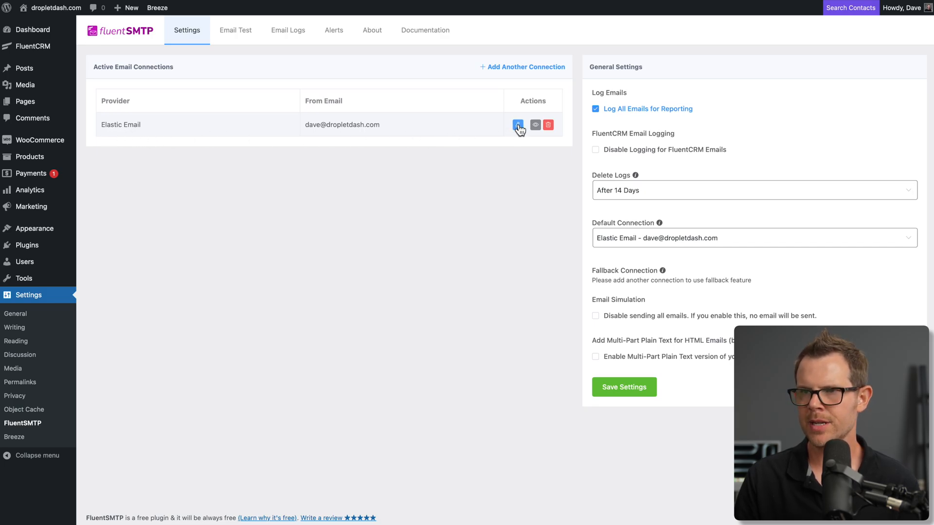
- Change the Elastic Email connection's sender to the support address and name 'Droplet Dash'
{"action": "left_click", "coordinate": [518, 125]}
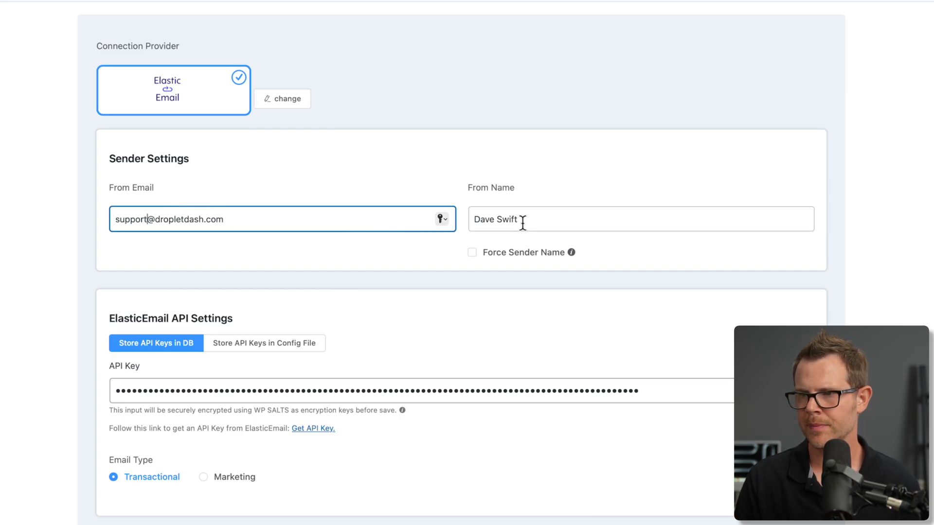
{"action": "type", "text": "Droplet Dash"}
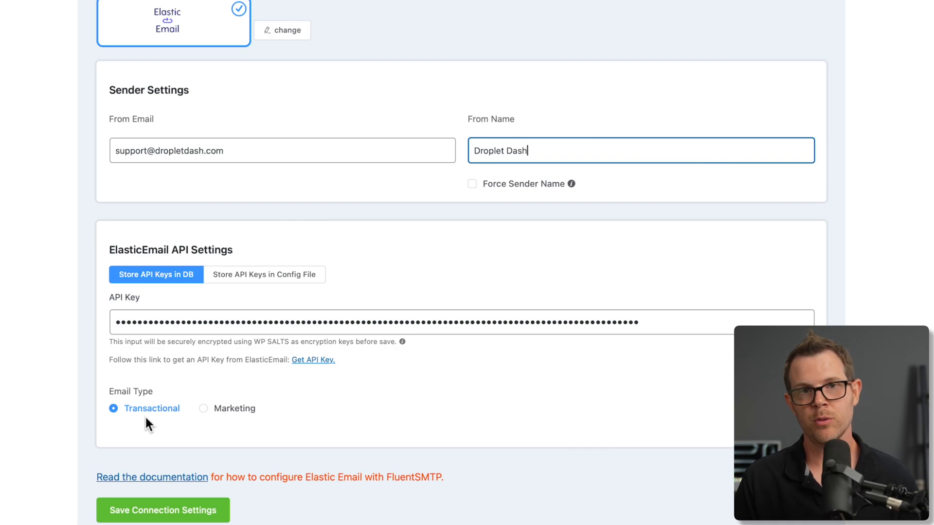
{"action": "mouse_move", "coordinate": [235, 426]}
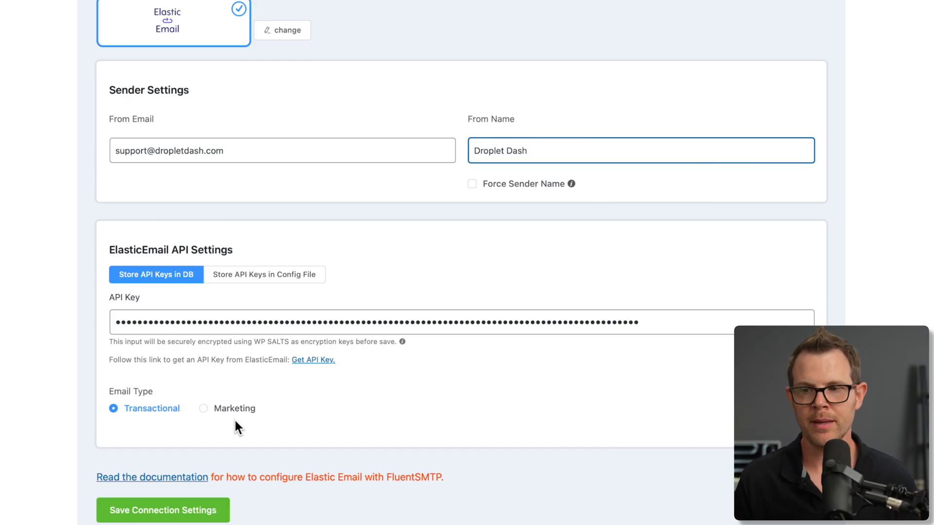
{"action": "left_click", "coordinate": [162, 510]}
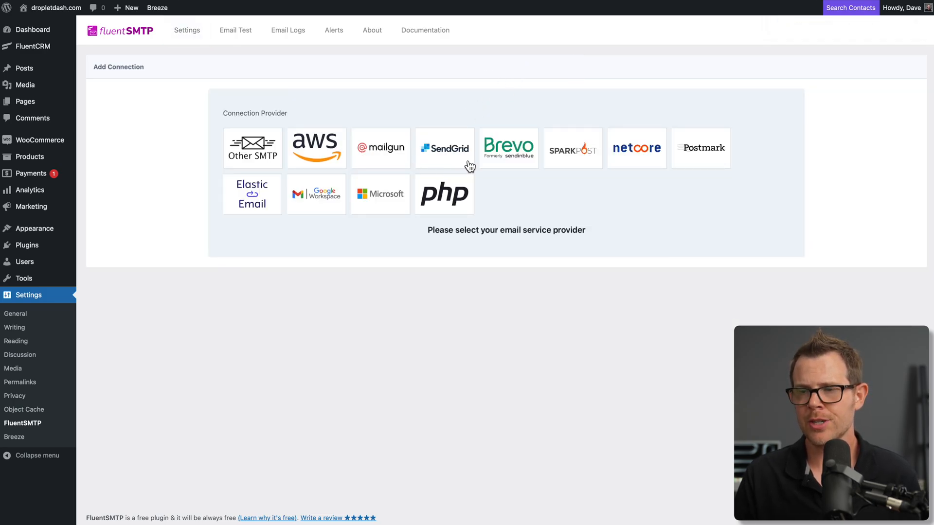
{"action": "mouse_move", "coordinate": [630, 170]}
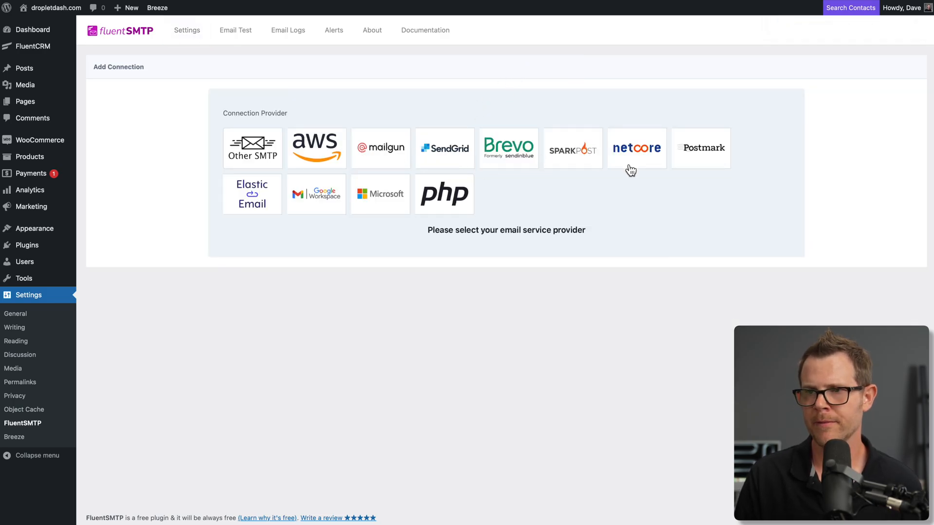
{"action": "mouse_move", "coordinate": [329, 159]}
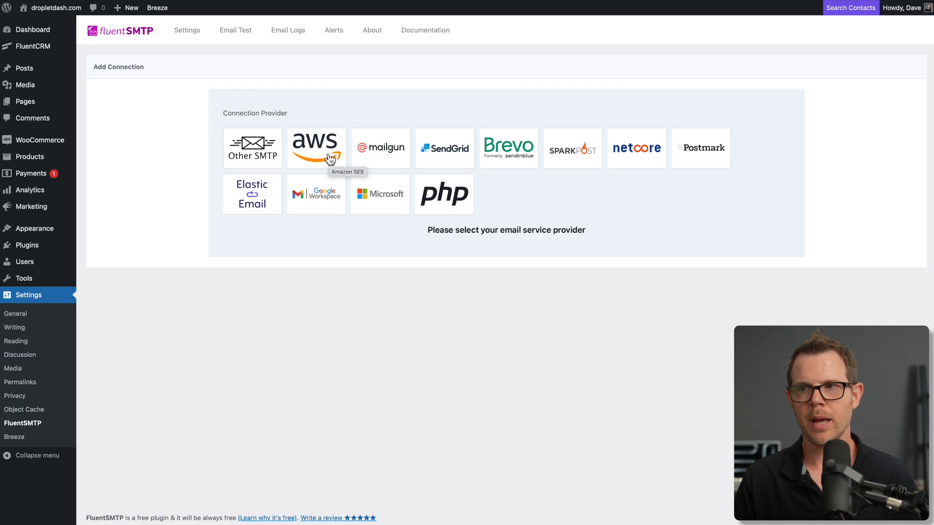
- View the Amazon SES connection form, then enter 'dave@' on the way to FluentCRM Business Settings
{"action": "left_click", "coordinate": [316, 148]}
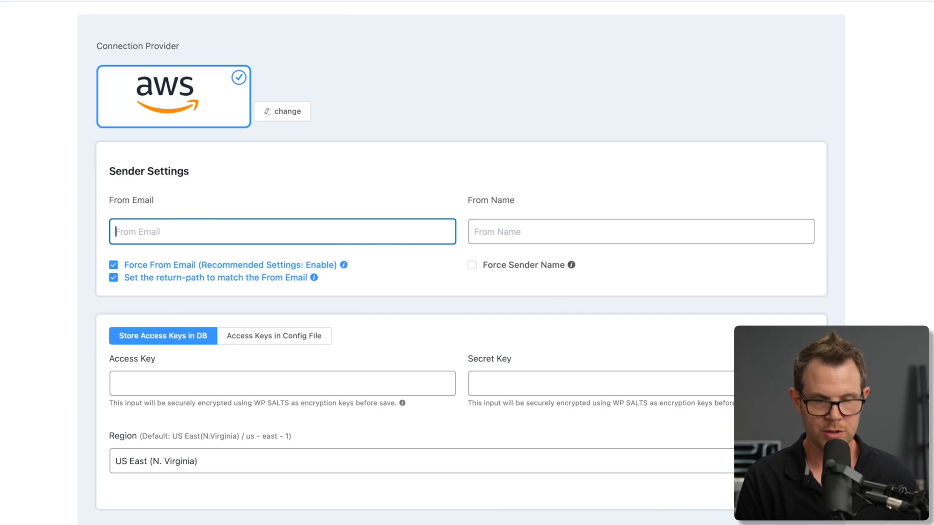
{"action": "type", "text": "dave@"}
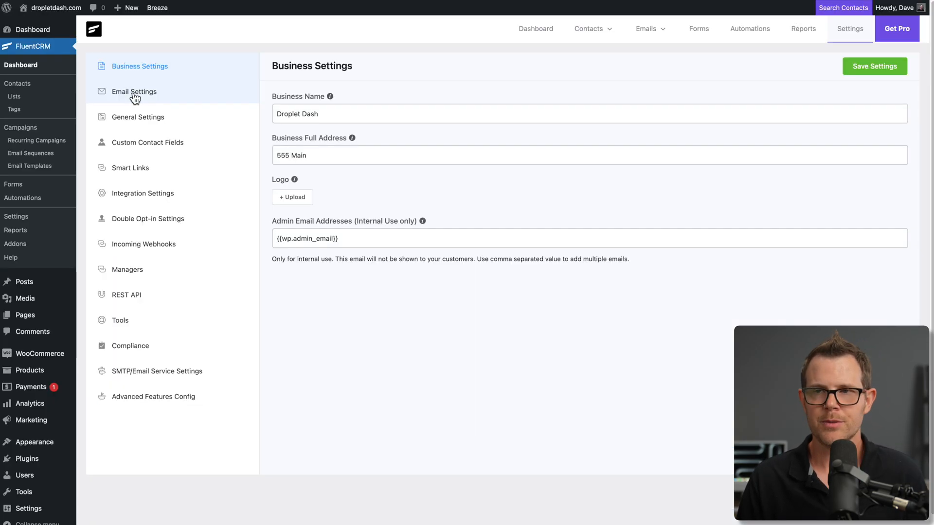
- Open FluentCRM's Email Settings, then move on to WooCommerce's Emails settings
{"action": "left_click", "coordinate": [133, 91]}
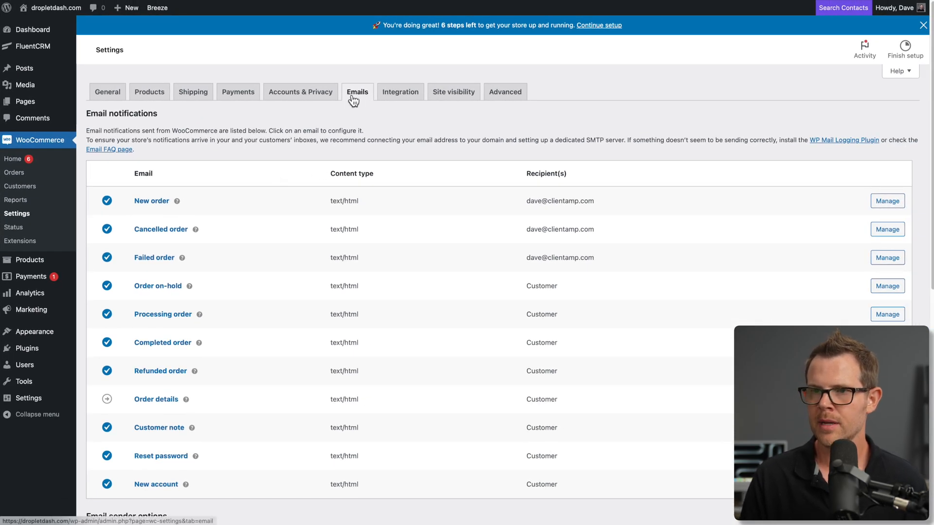
{"action": "scroll", "scroll_direction": "down", "scroll_amount": 3}
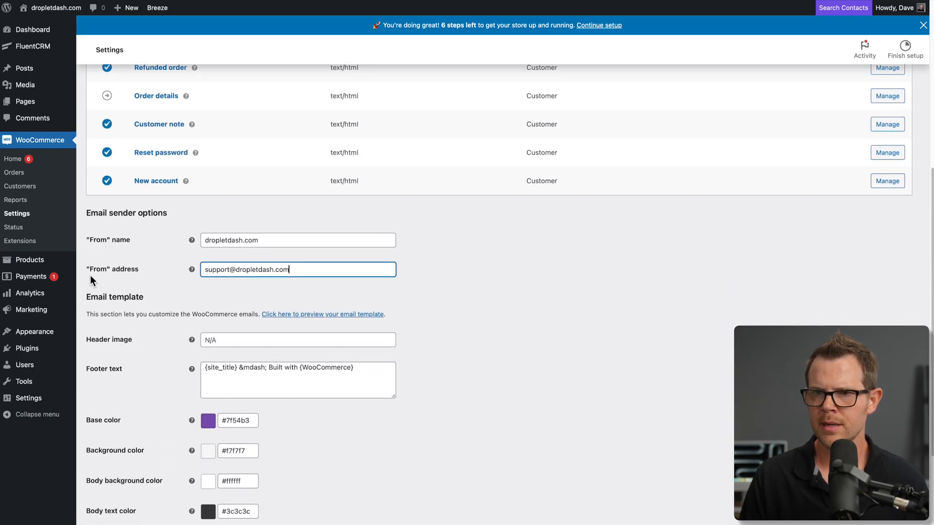
{"action": "mouse_move", "coordinate": [232, 290]}
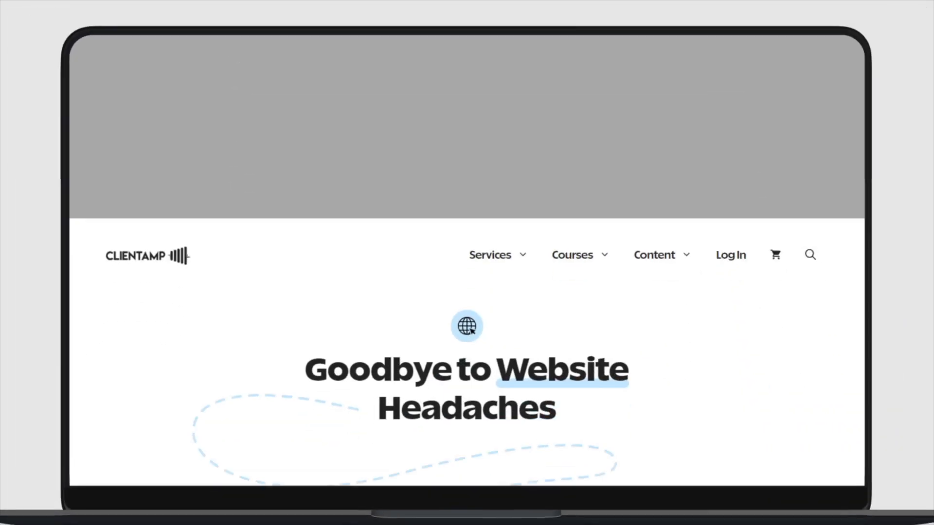
- Scroll through the page after setting WooCommerce's sender name and address
{"action": "scroll", "scroll_direction": "down", "scroll_amount": 3}
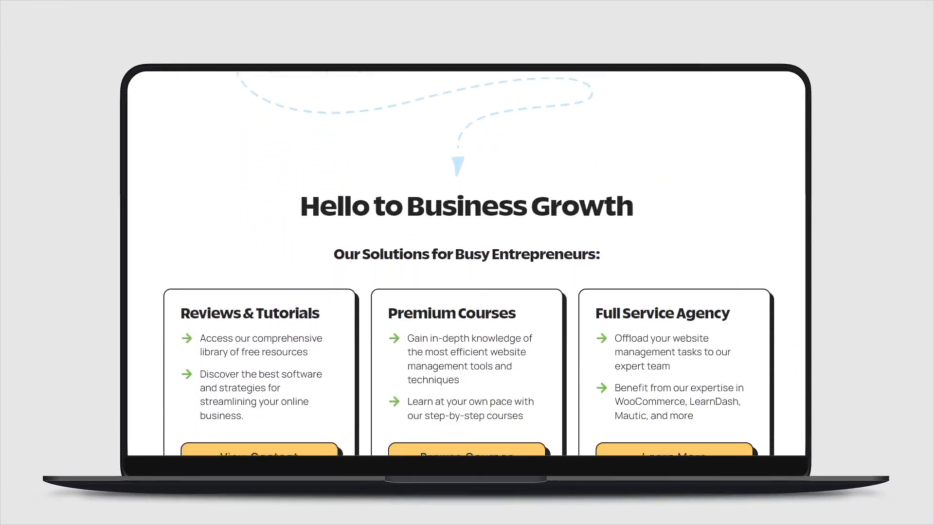